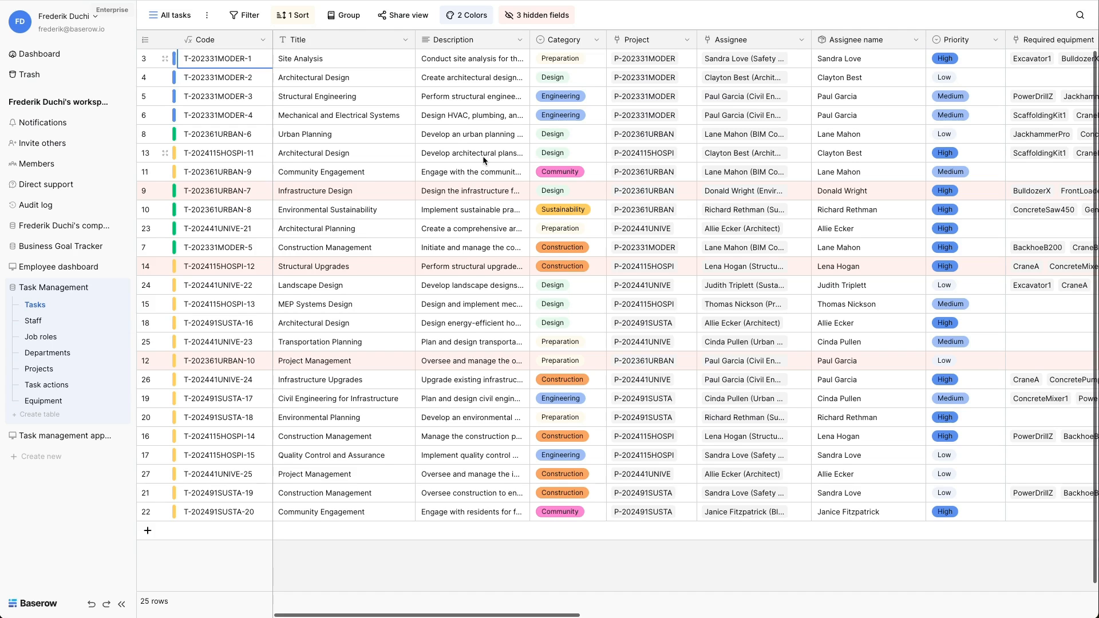
Start a new calendar view named 'All tasks in a calendar view', set to Collaborative after trying Personal
{"action": "scroll", "scroll_direction": "right", "scroll_amount": 3}
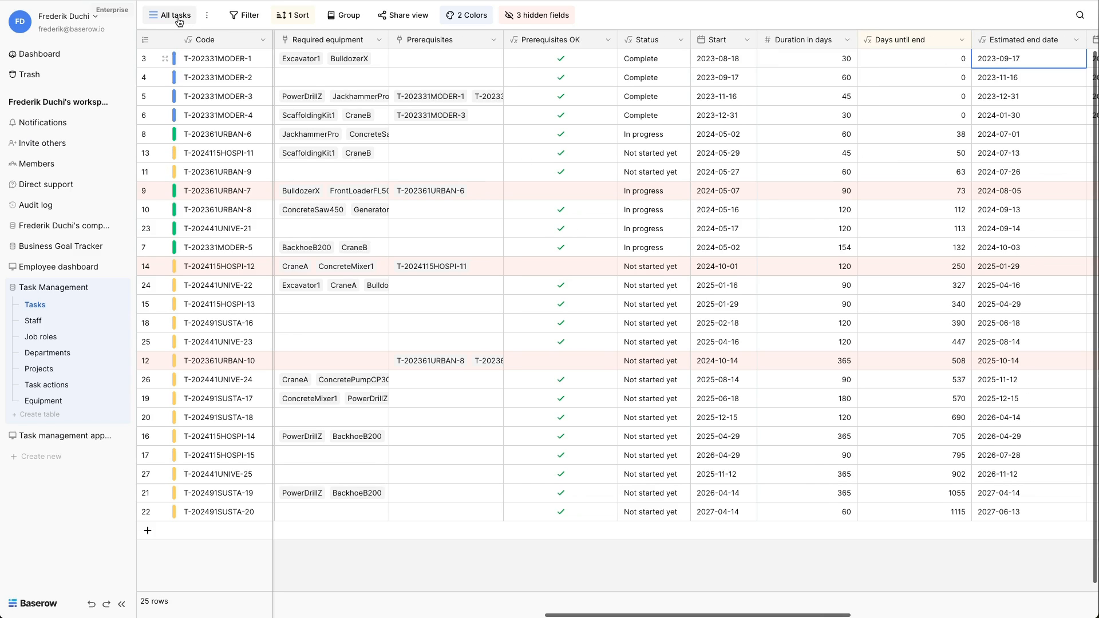
{"action": "left_click", "coordinate": [174, 15]}
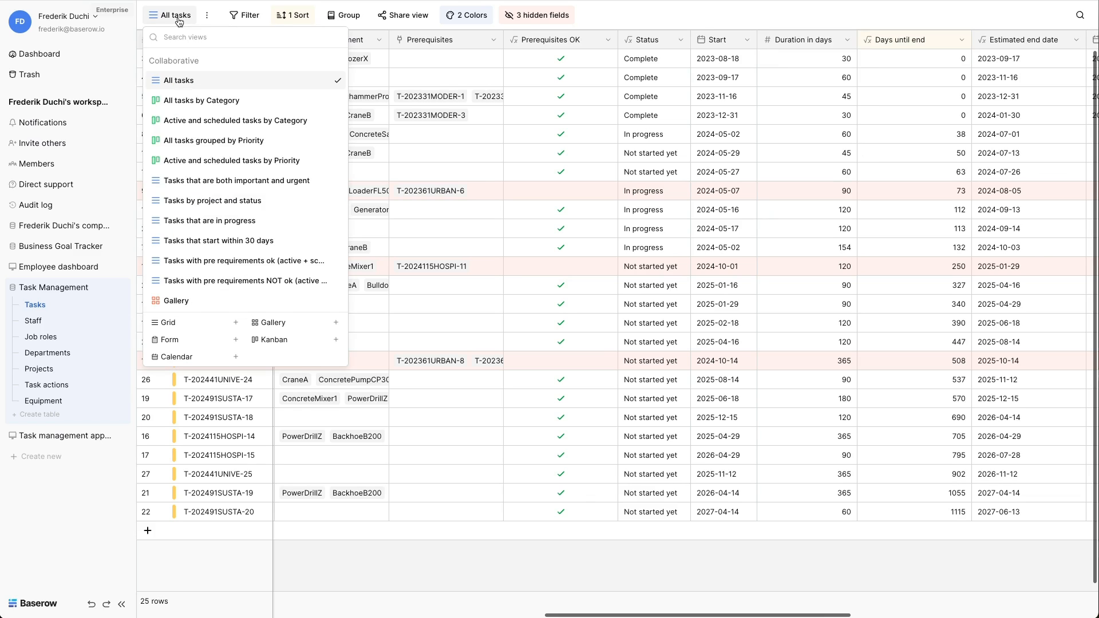
{"action": "left_click", "coordinate": [236, 357]}
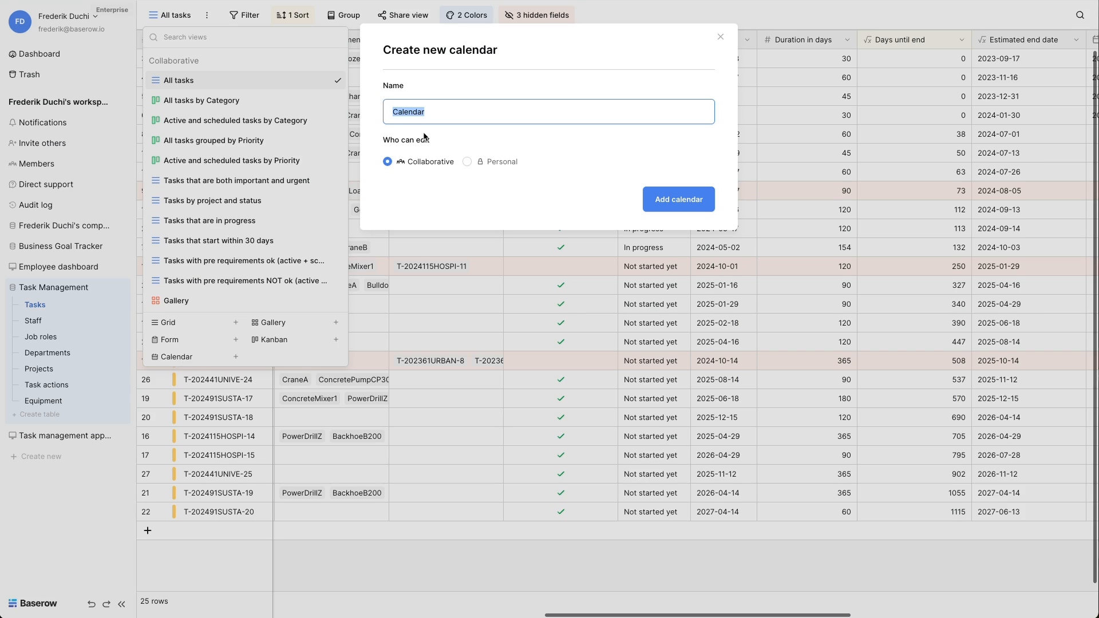
{"action": "type", "text": "All tasks in a calendar view"}
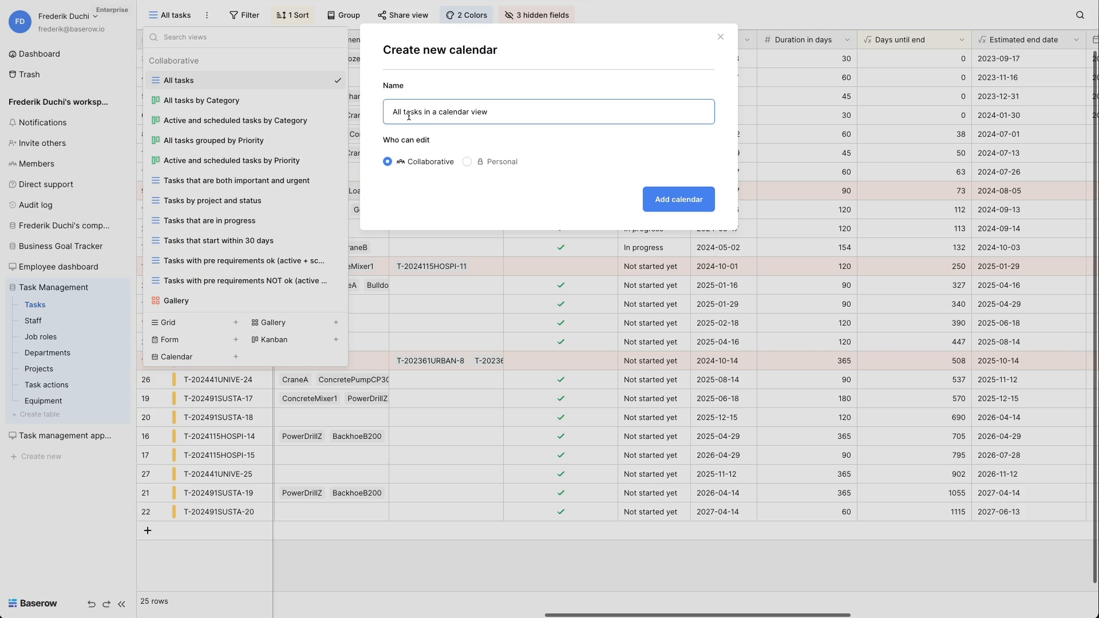
{"action": "mouse_move", "coordinate": [430, 165]}
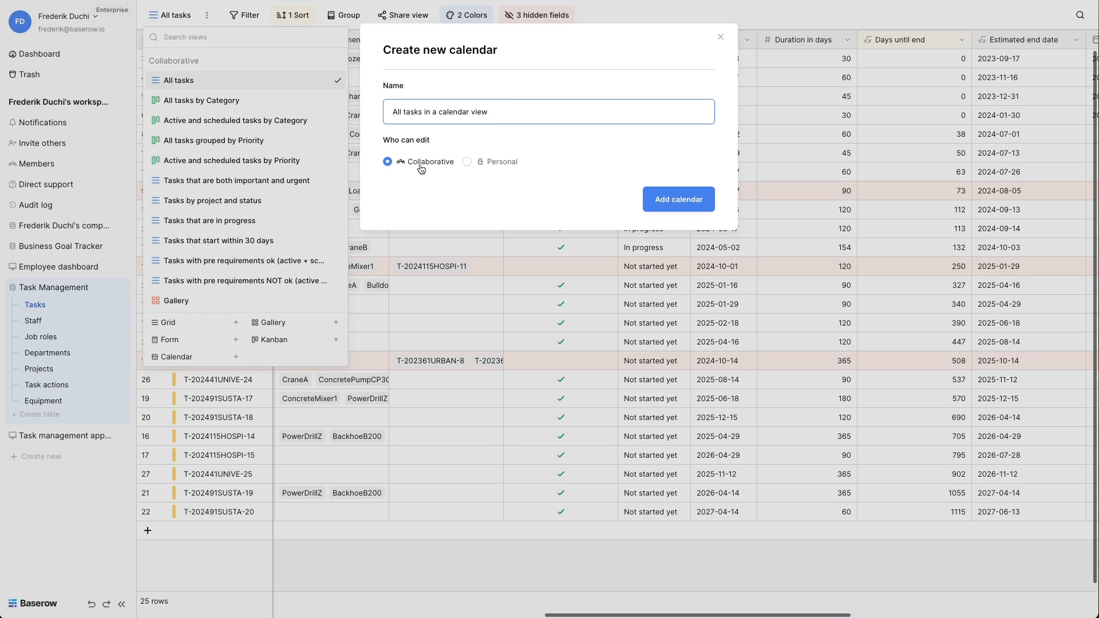
{"action": "left_click", "coordinate": [467, 162]}
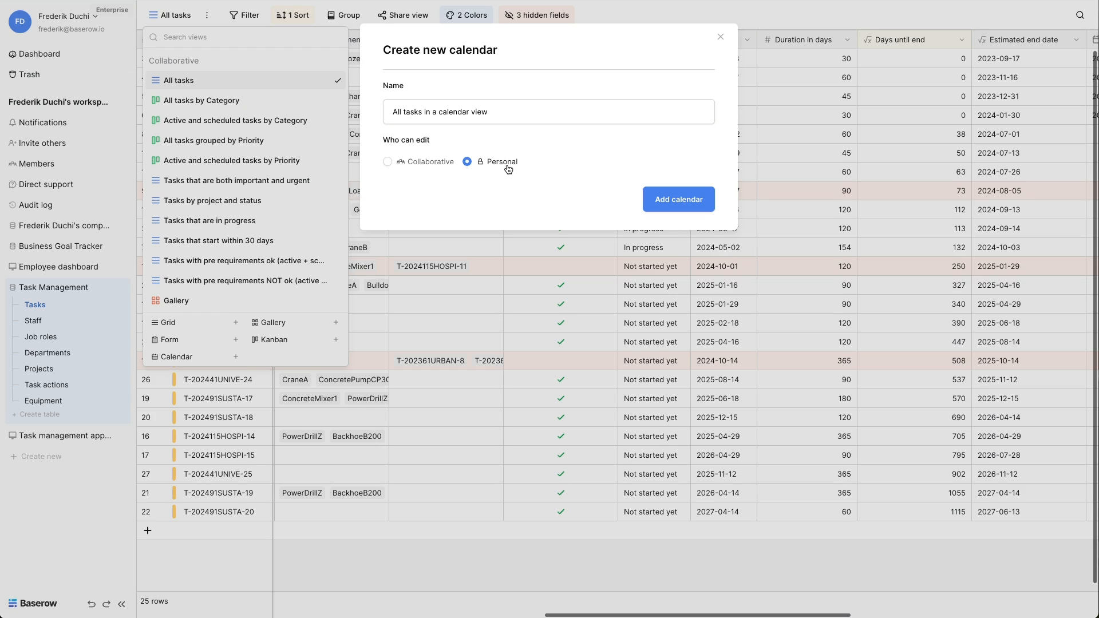
{"action": "left_click", "coordinate": [388, 162]}
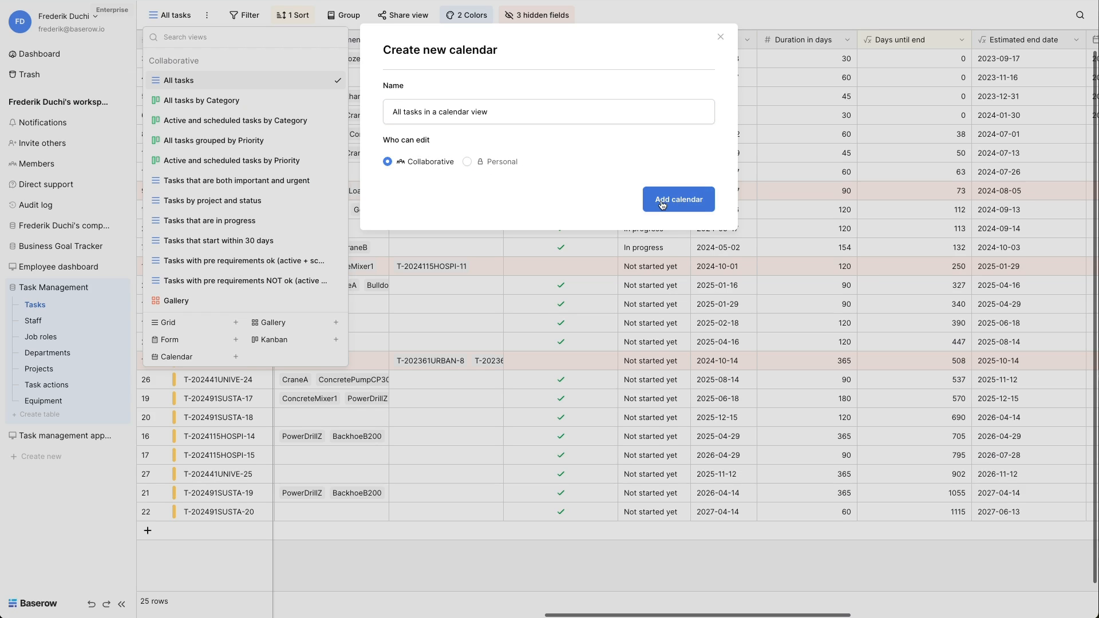
Add the calendar view and place tasks by their Start date field
{"action": "left_click", "coordinate": [677, 199]}
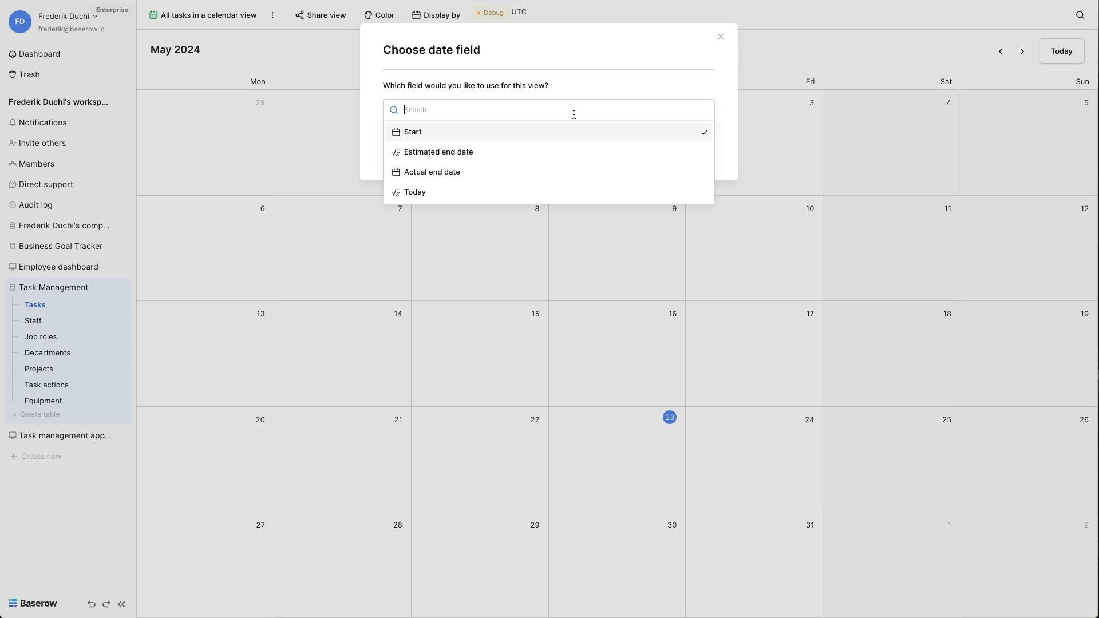
{"action": "mouse_move", "coordinate": [532, 175]}
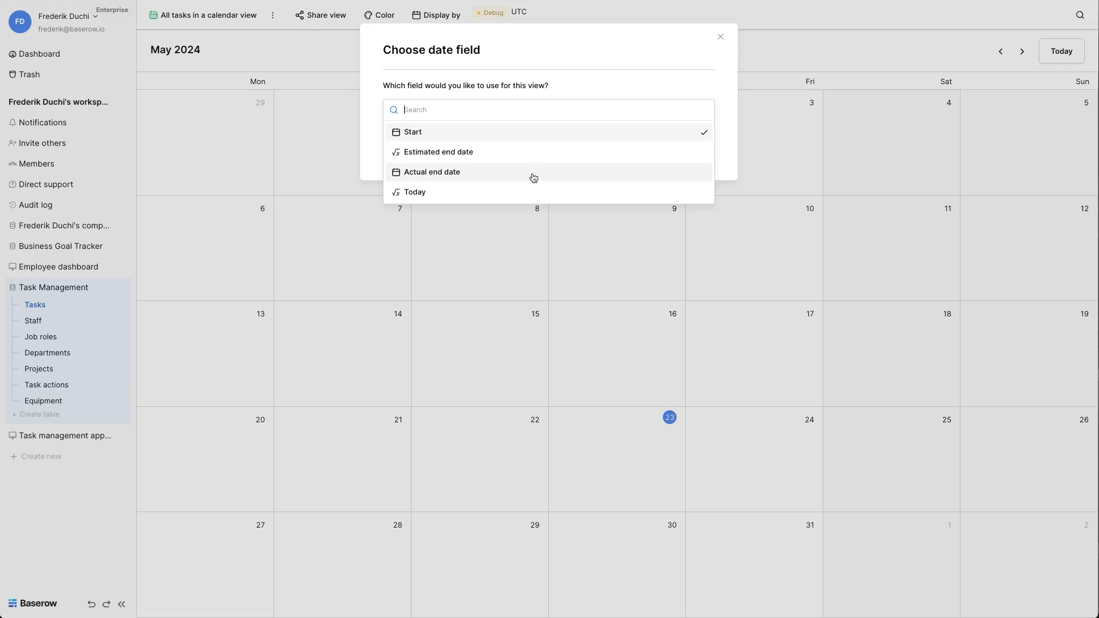
{"action": "mouse_move", "coordinate": [452, 164]}
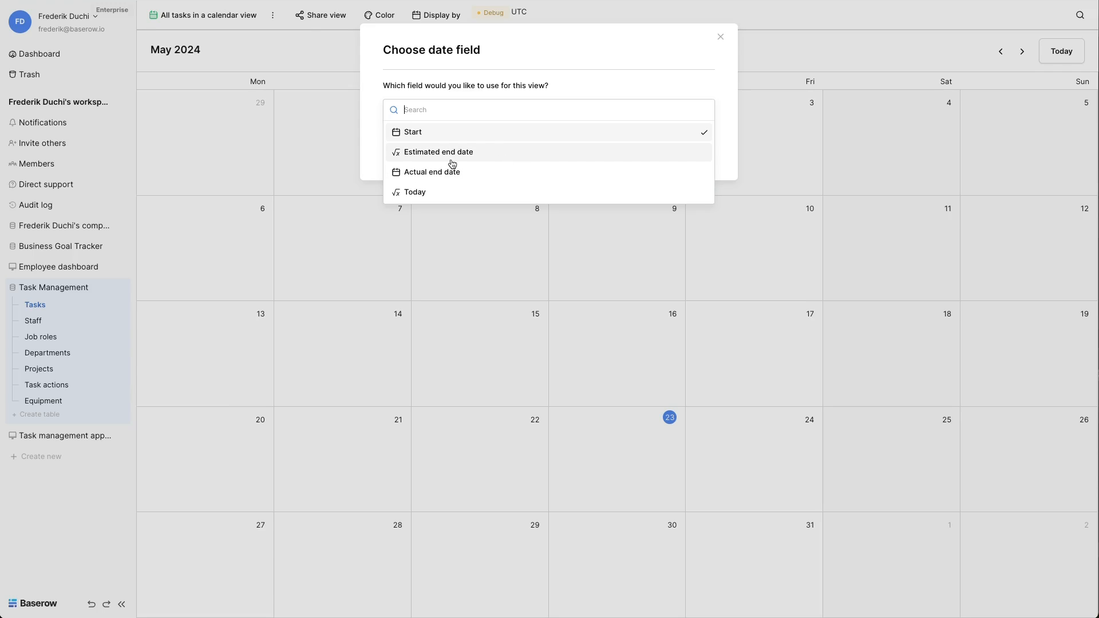
{"action": "mouse_move", "coordinate": [409, 134]}
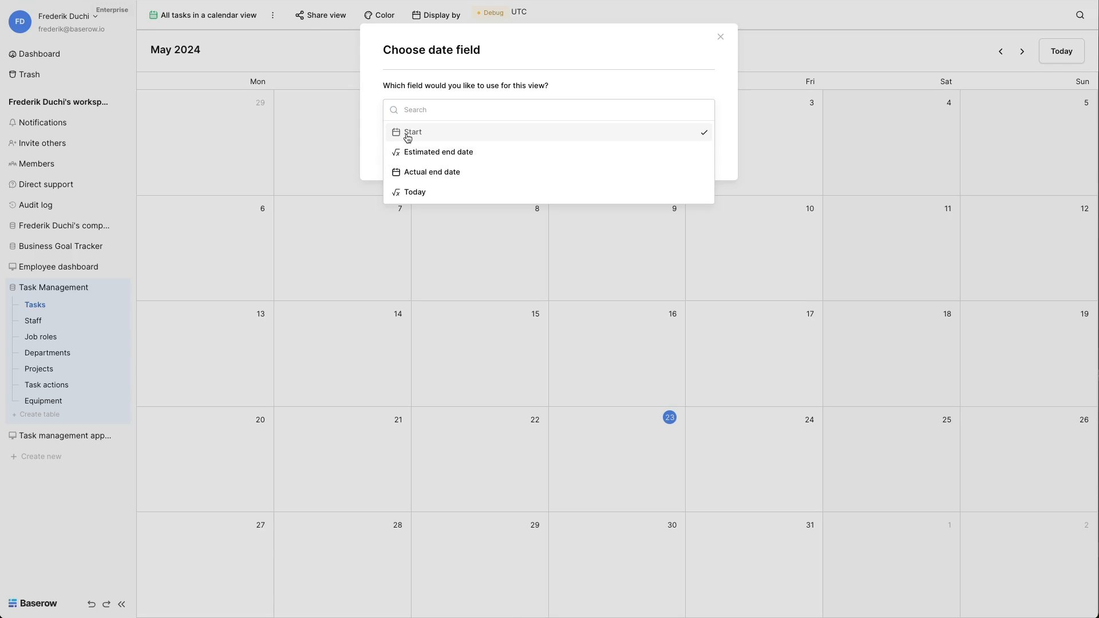
{"action": "left_click", "coordinate": [412, 132]}
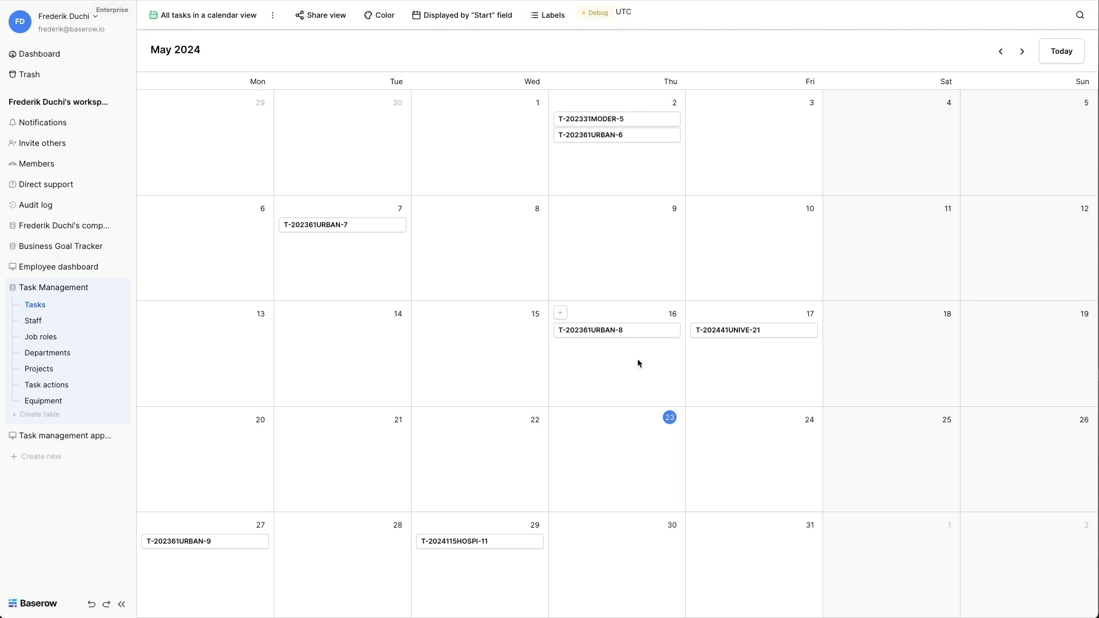
{"action": "mouse_move", "coordinate": [539, 251]}
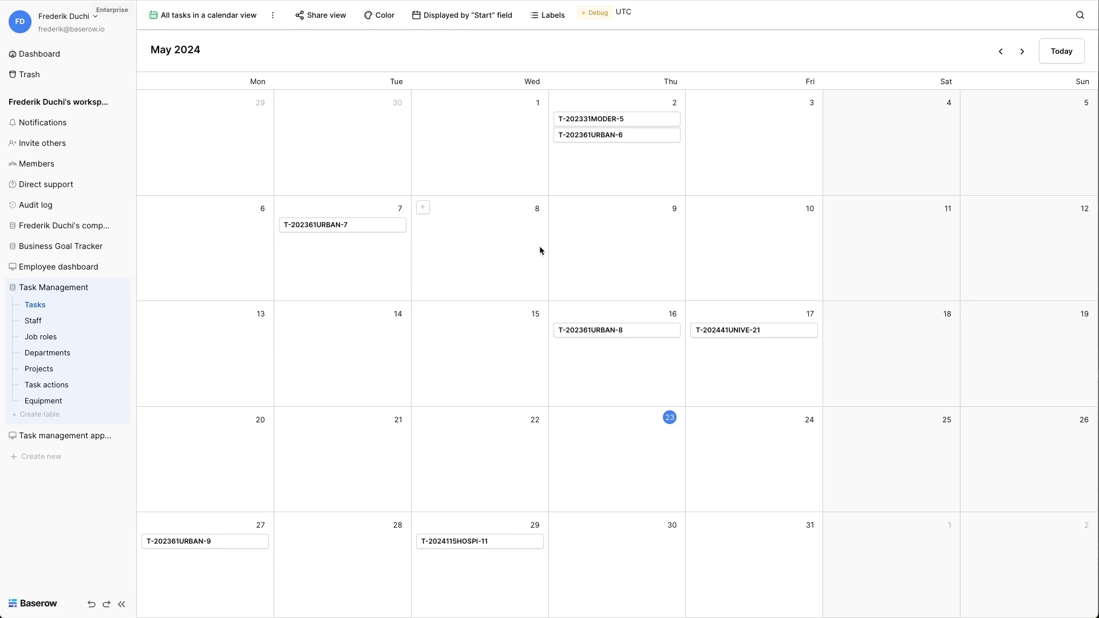
{"action": "mouse_move", "coordinate": [505, 75]}
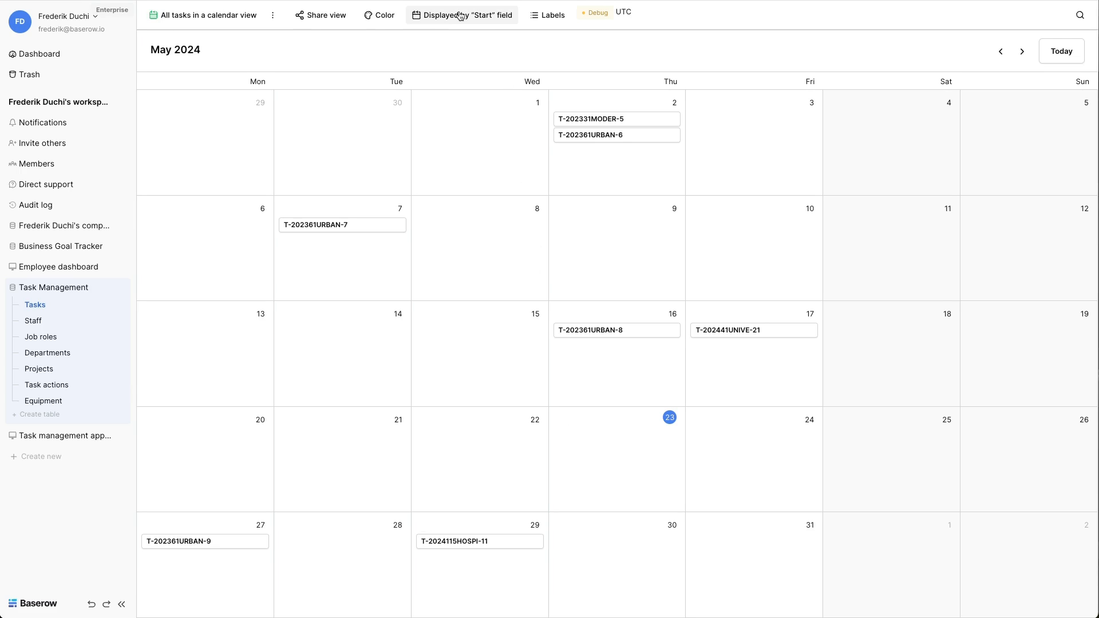
{"action": "left_click", "coordinate": [461, 15]}
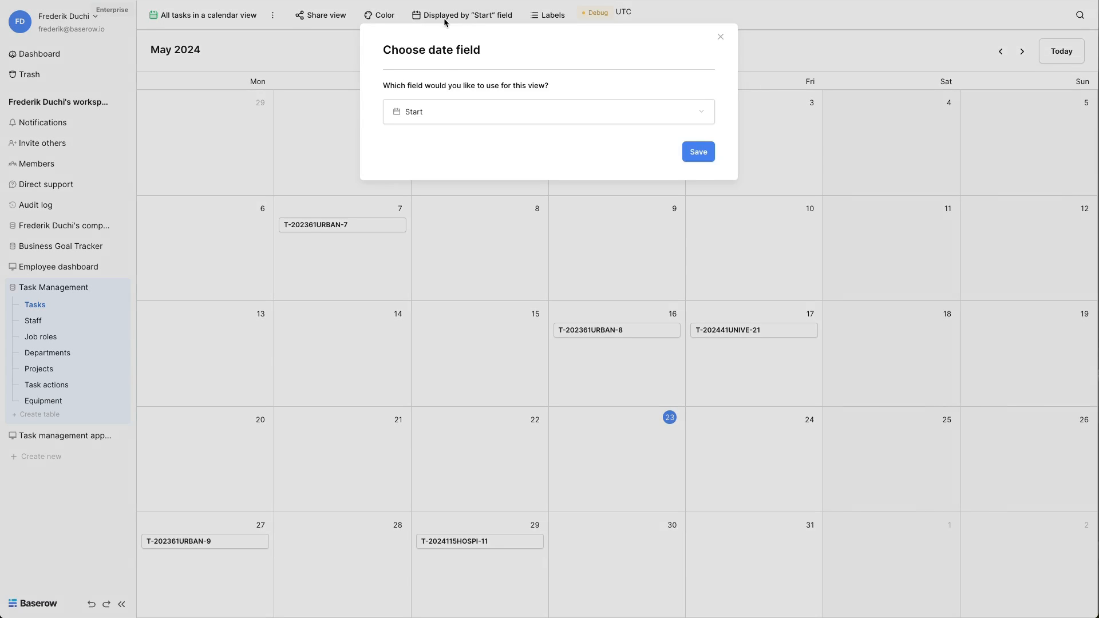
{"action": "left_click", "coordinate": [547, 111]}
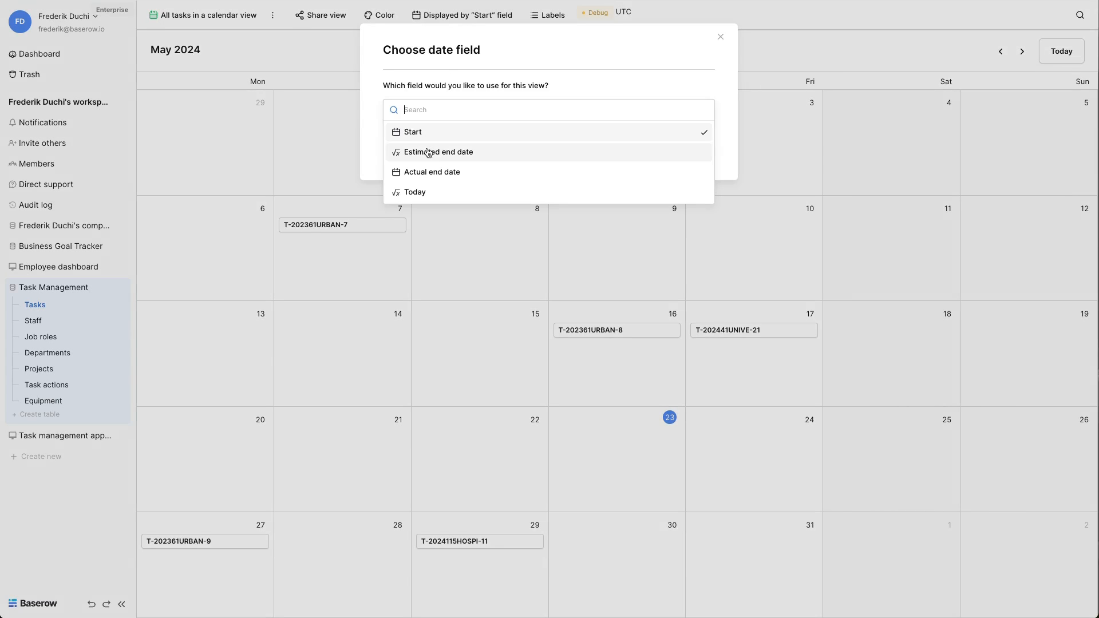
{"action": "left_click", "coordinate": [412, 132]}
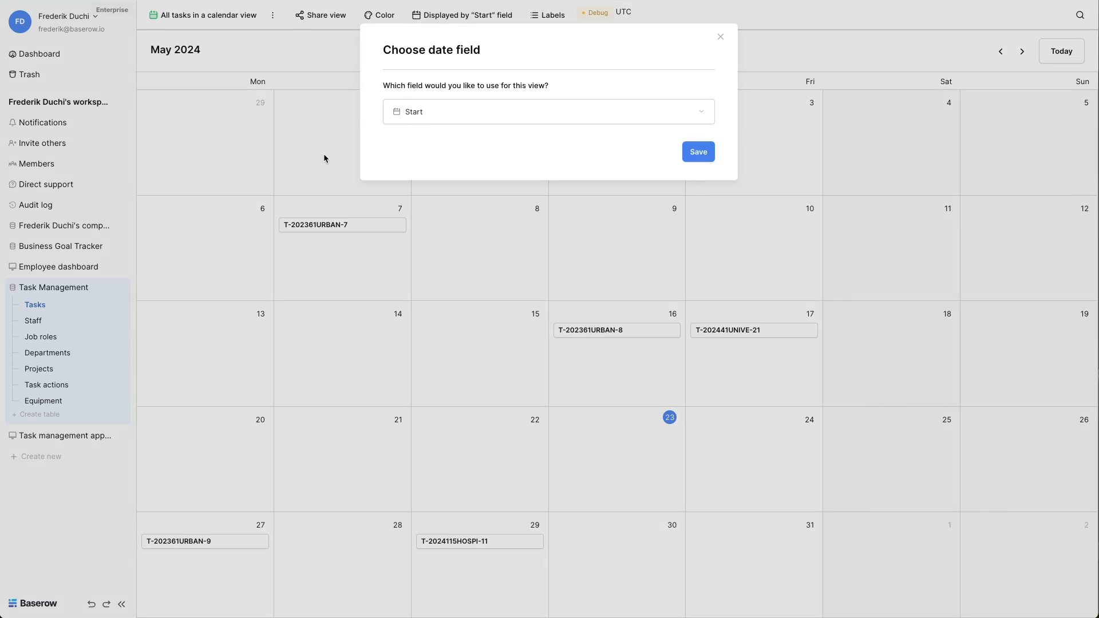
{"action": "left_click", "coordinate": [698, 153]}
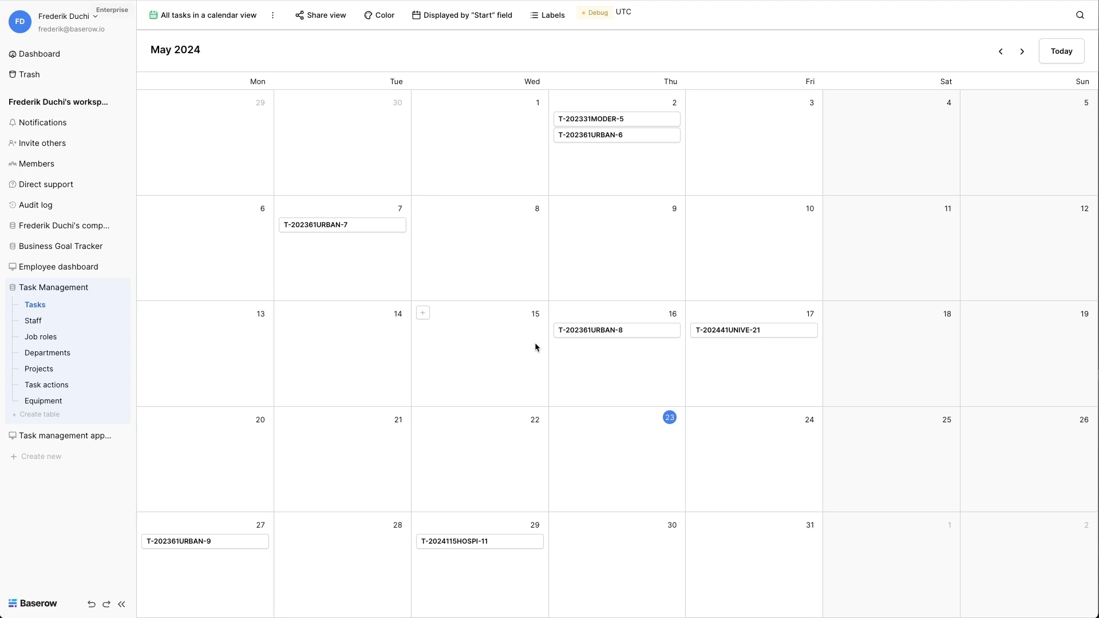
{"action": "mouse_move", "coordinate": [552, 380]}
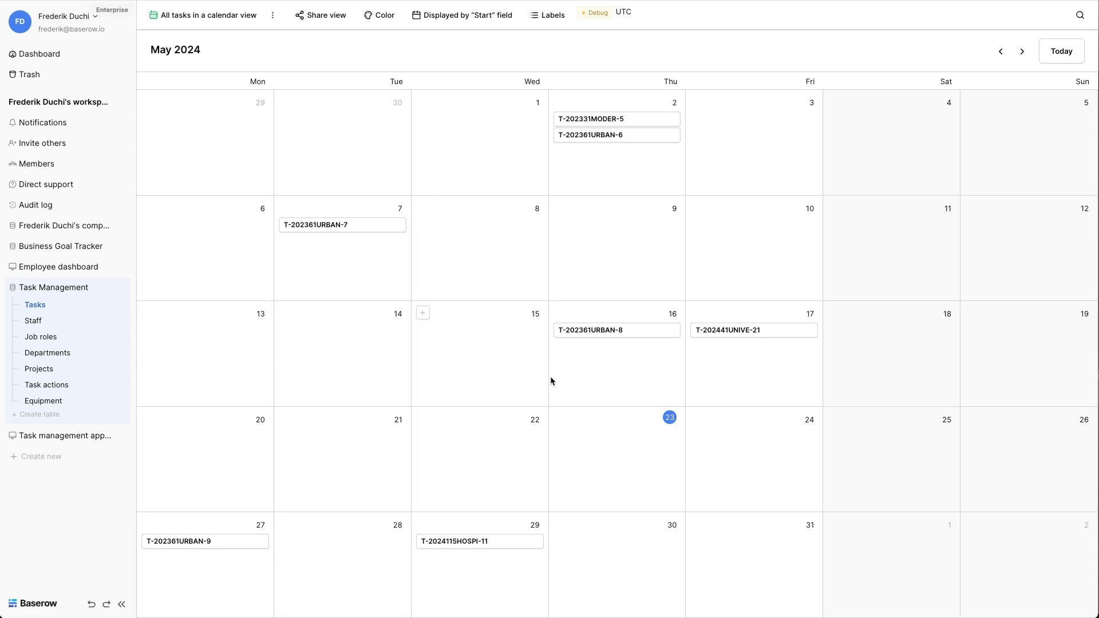
{"action": "left_click", "coordinate": [422, 312]}
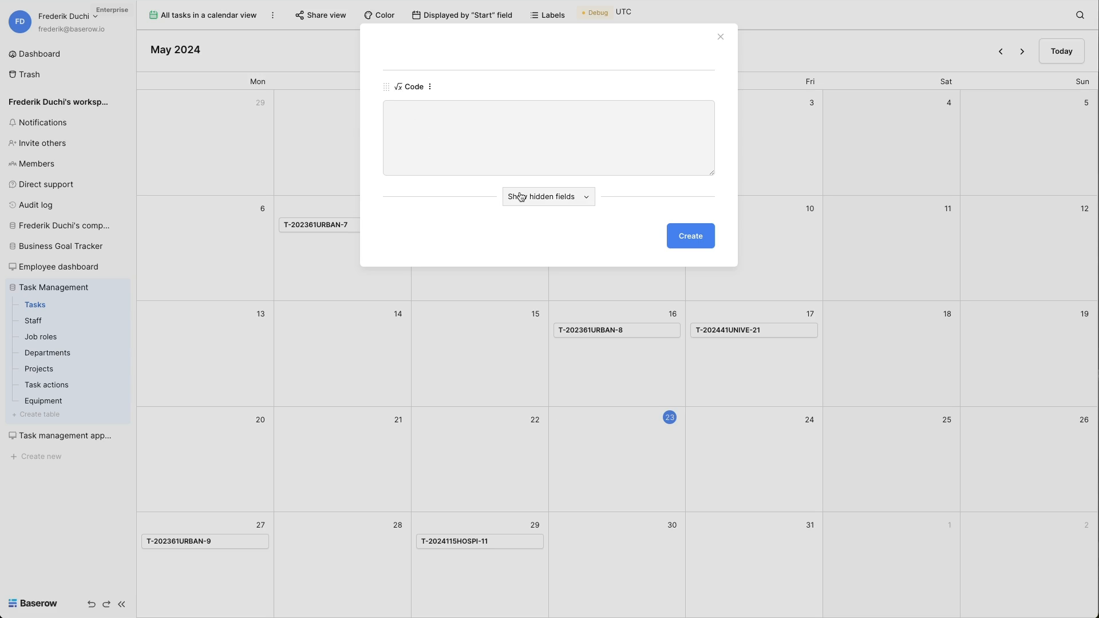
{"action": "left_click", "coordinate": [721, 37]}
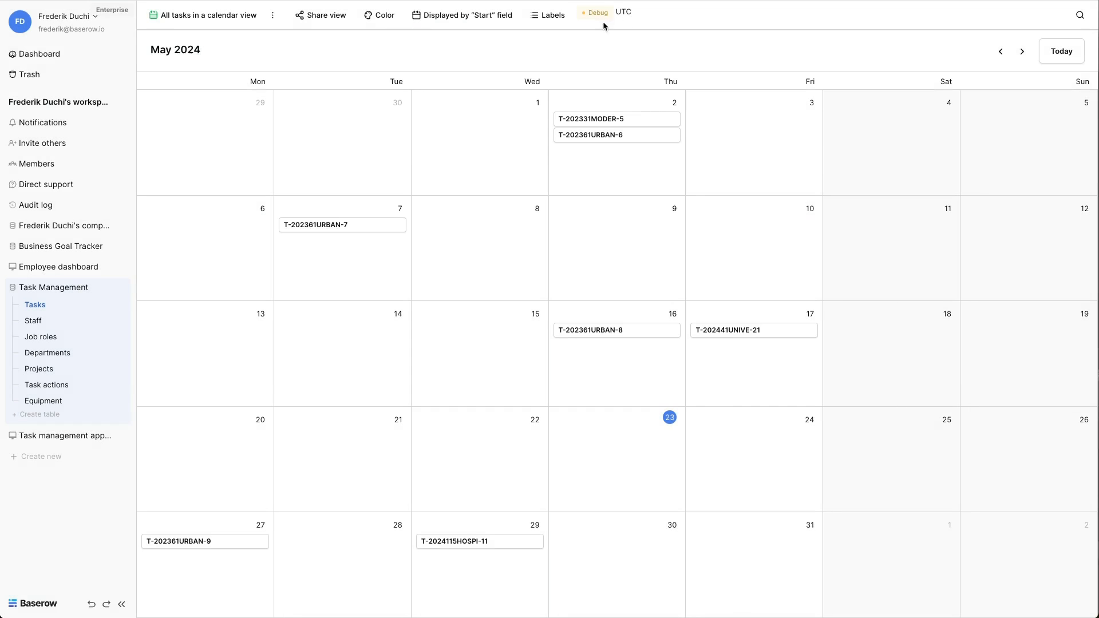
Label calendar tasks with Title and Project, ordering Project before Title
{"action": "left_click", "coordinate": [551, 15]}
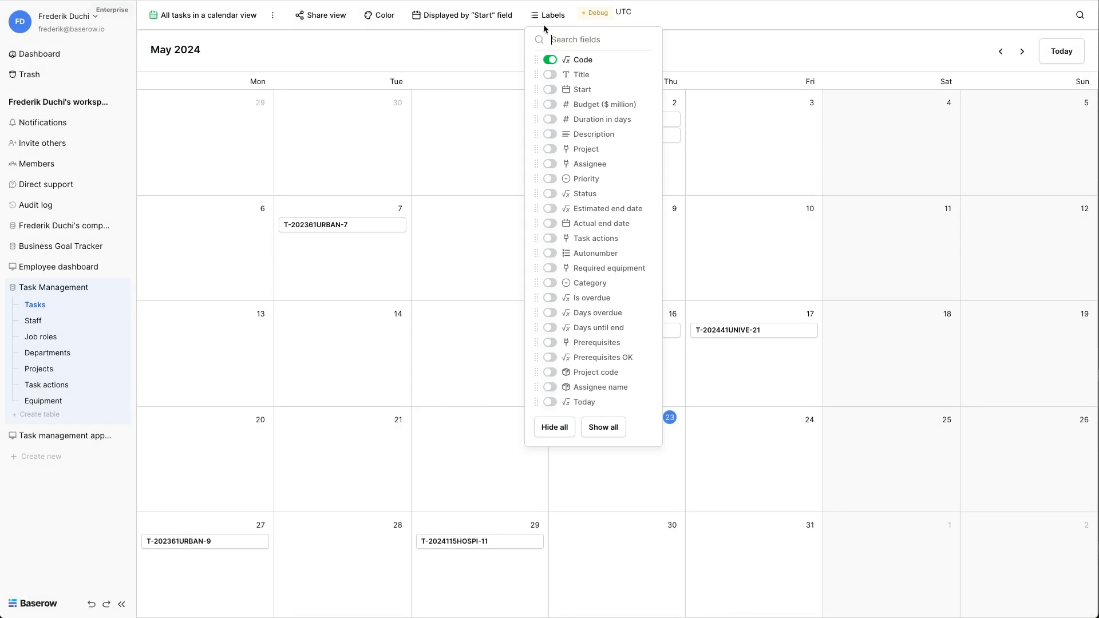
{"action": "left_click", "coordinate": [550, 75]}
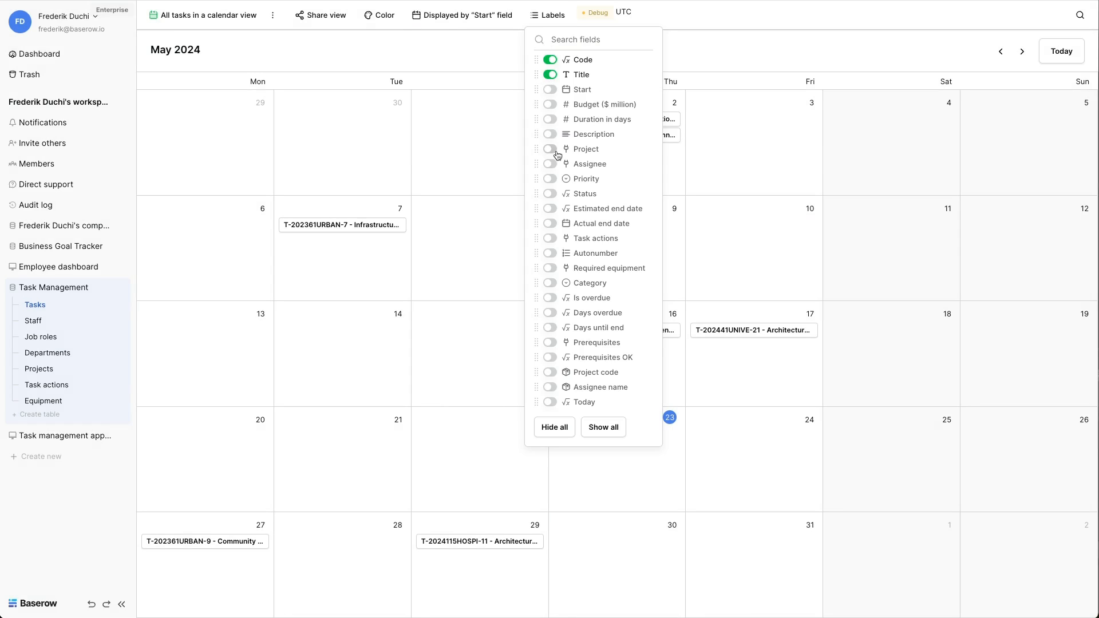
{"action": "left_click", "coordinate": [550, 149]}
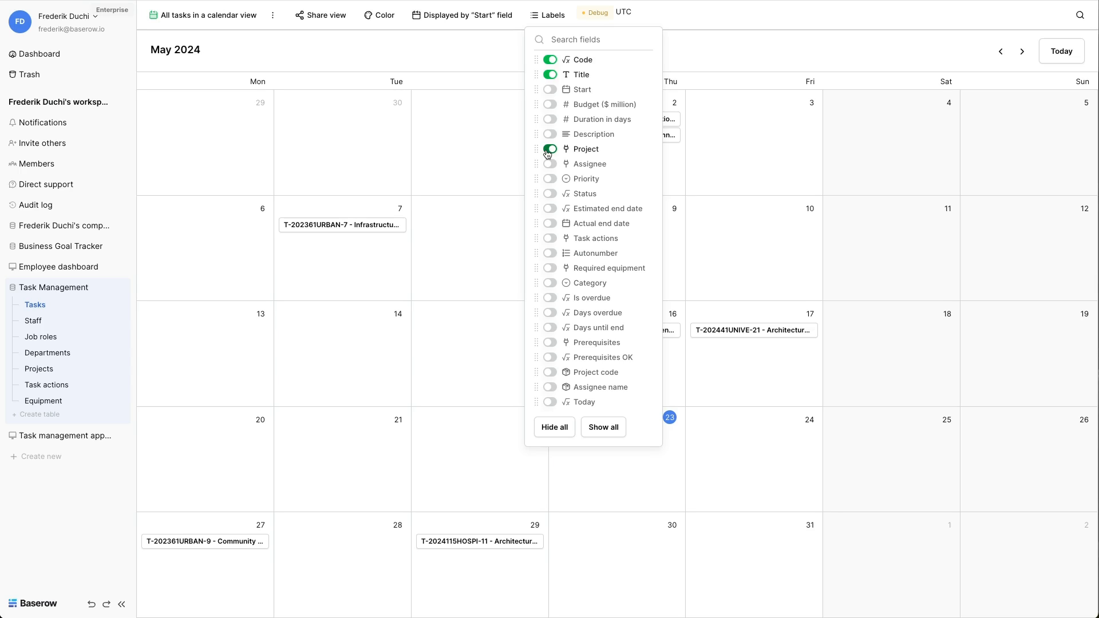
{"action": "left_click", "coordinate": [550, 149]}
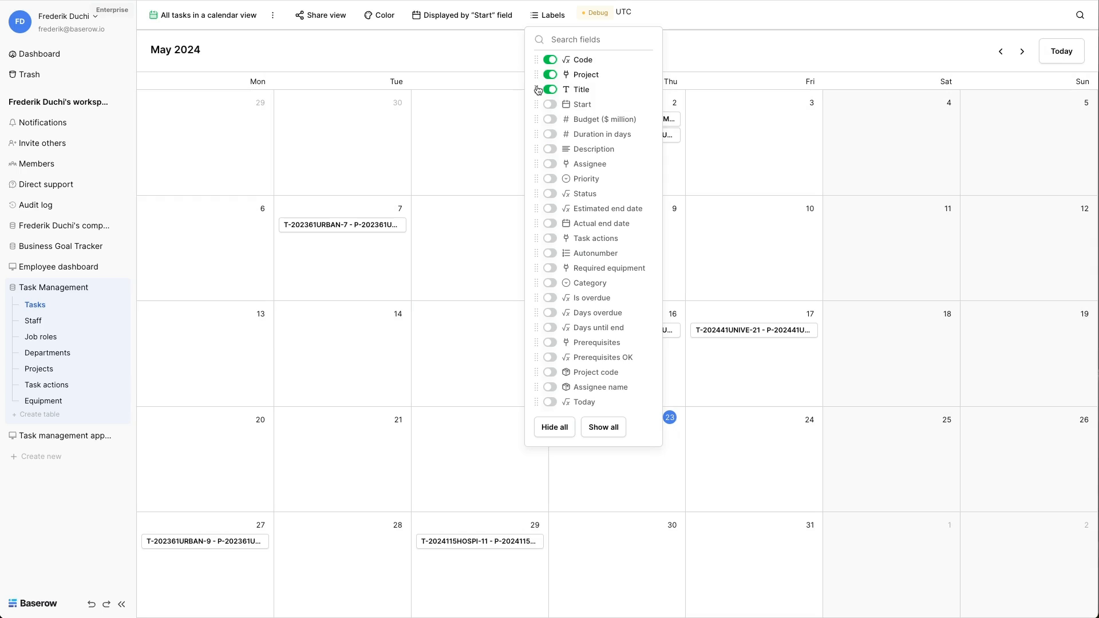
{"action": "left_click", "coordinate": [589, 402]}
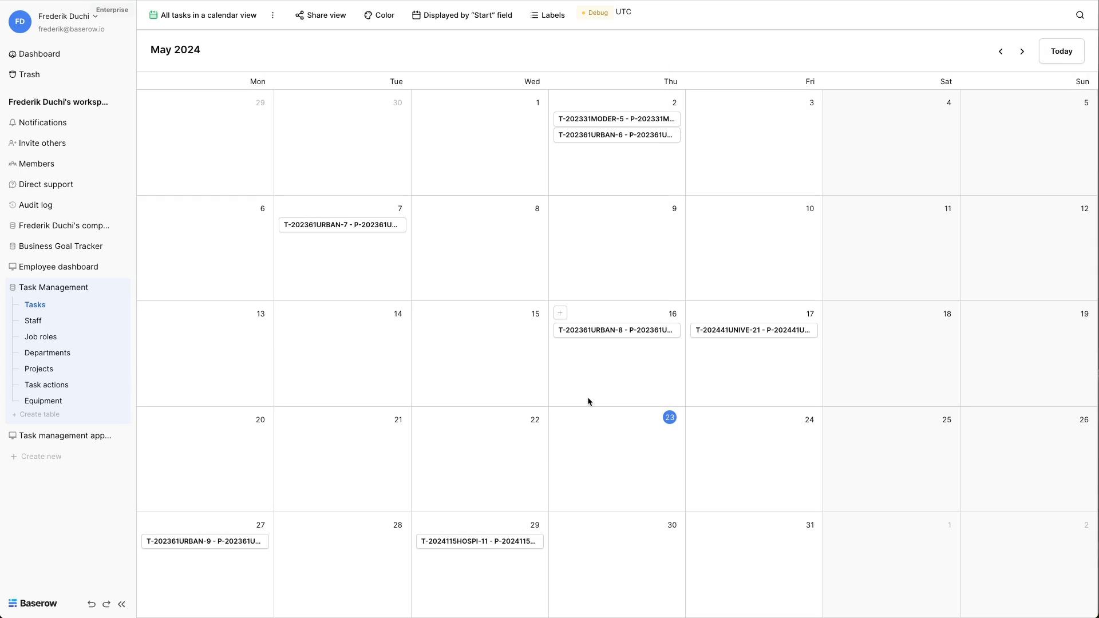
Add a new task titled 'A new item' on 23 May
{"action": "left_click", "coordinate": [560, 312]}
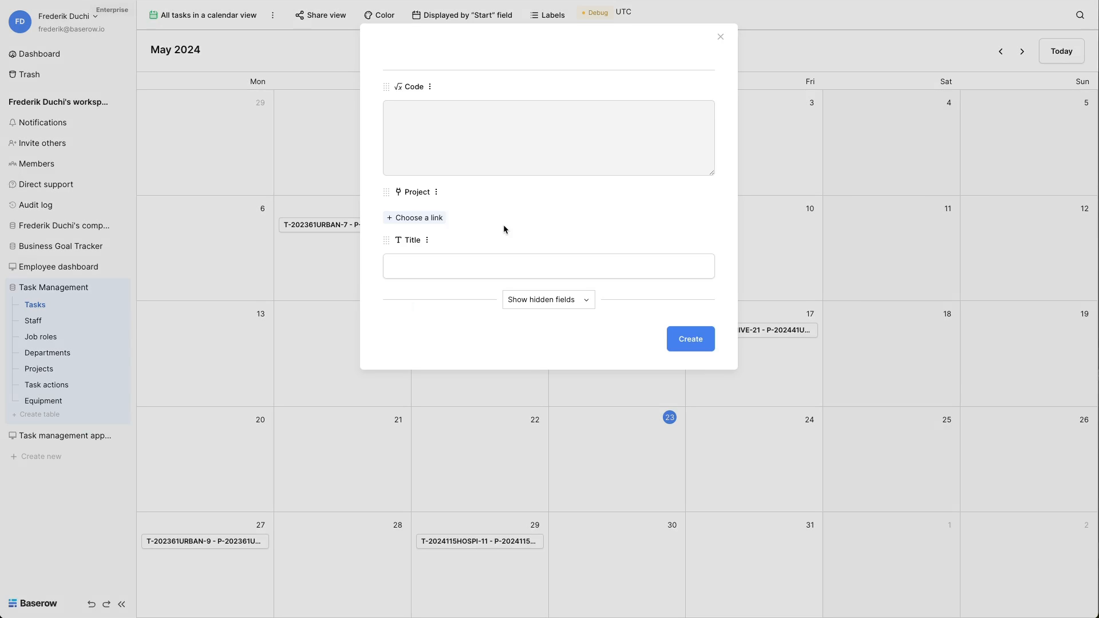
{"action": "left_click", "coordinate": [548, 265]}
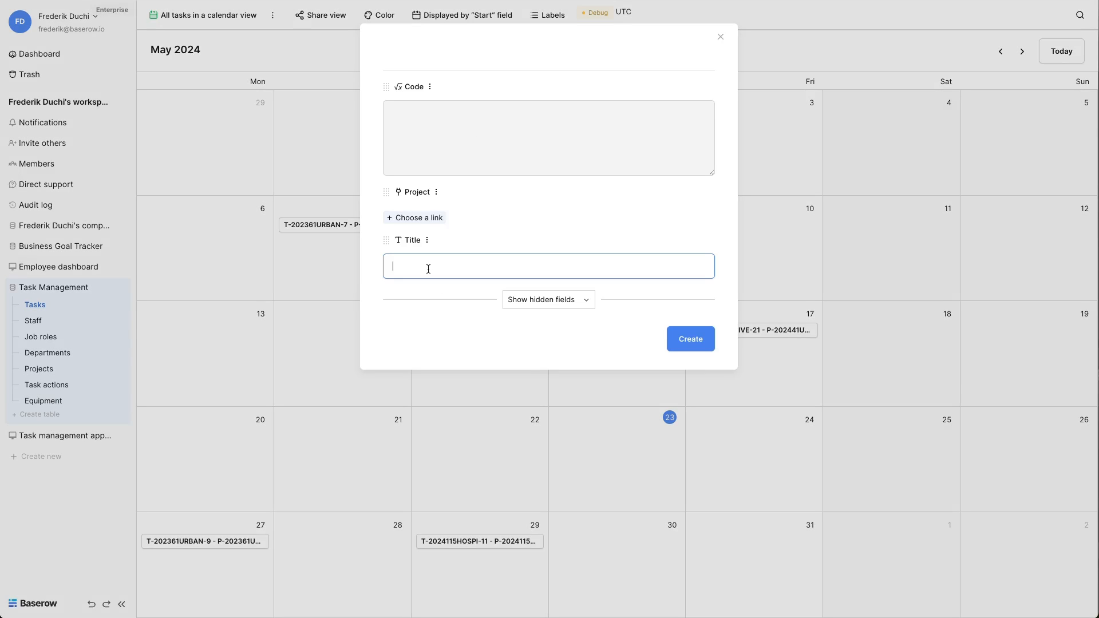
{"action": "type", "text": "A new item"}
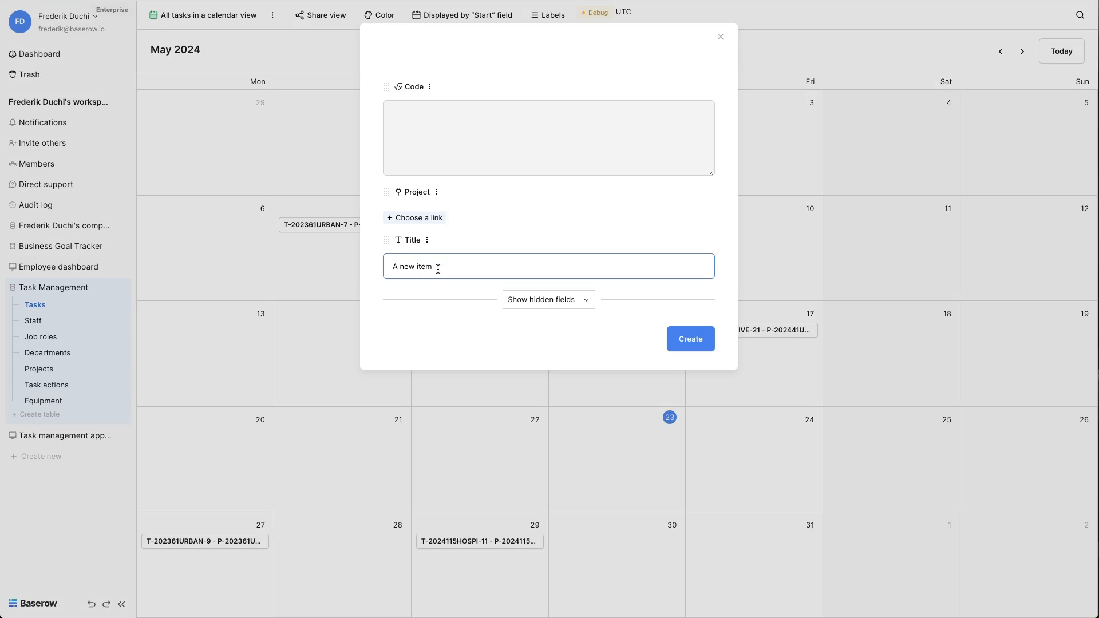
{"action": "left_click", "coordinate": [689, 339]}
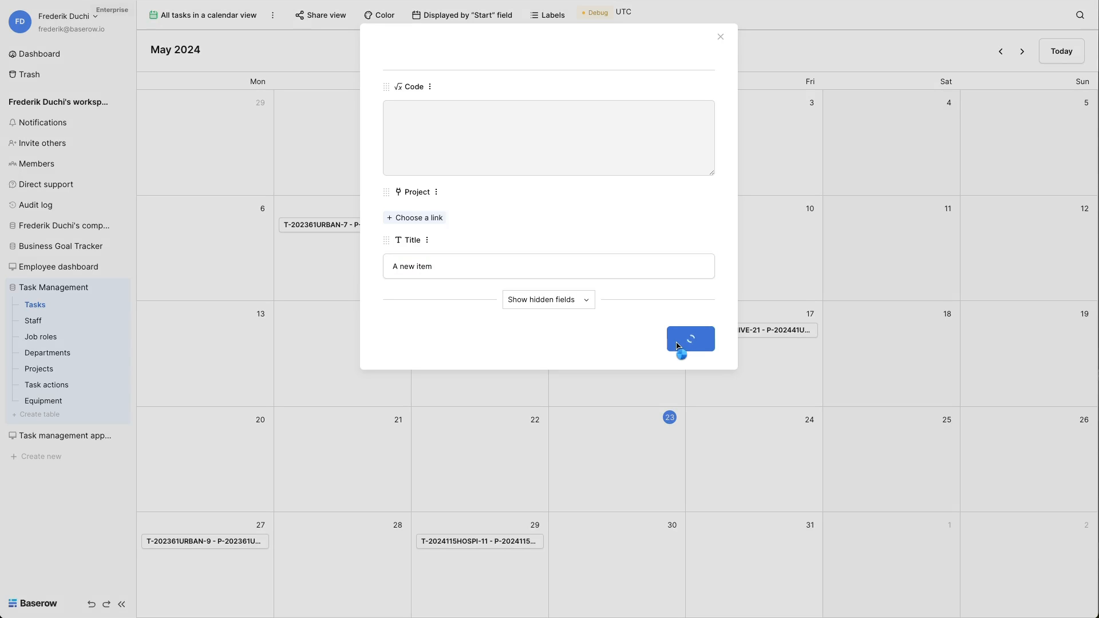
{"action": "left_click", "coordinate": [690, 339]}
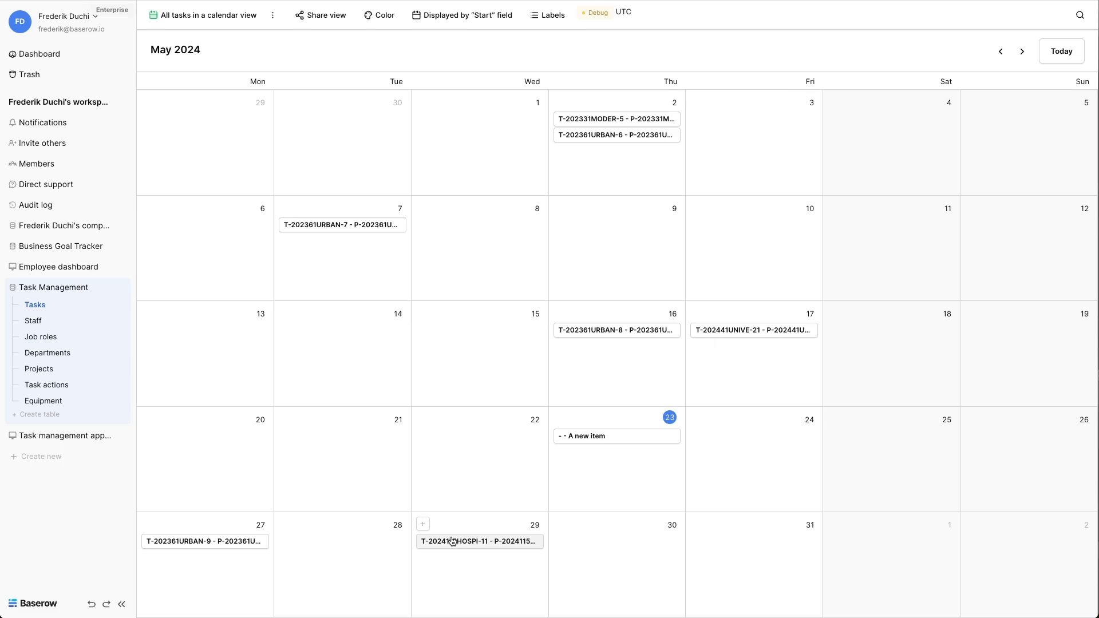
Edit task T-2024115HOSPI-11's title to 'Architectural Design changes'
{"action": "left_click", "coordinate": [480, 542]}
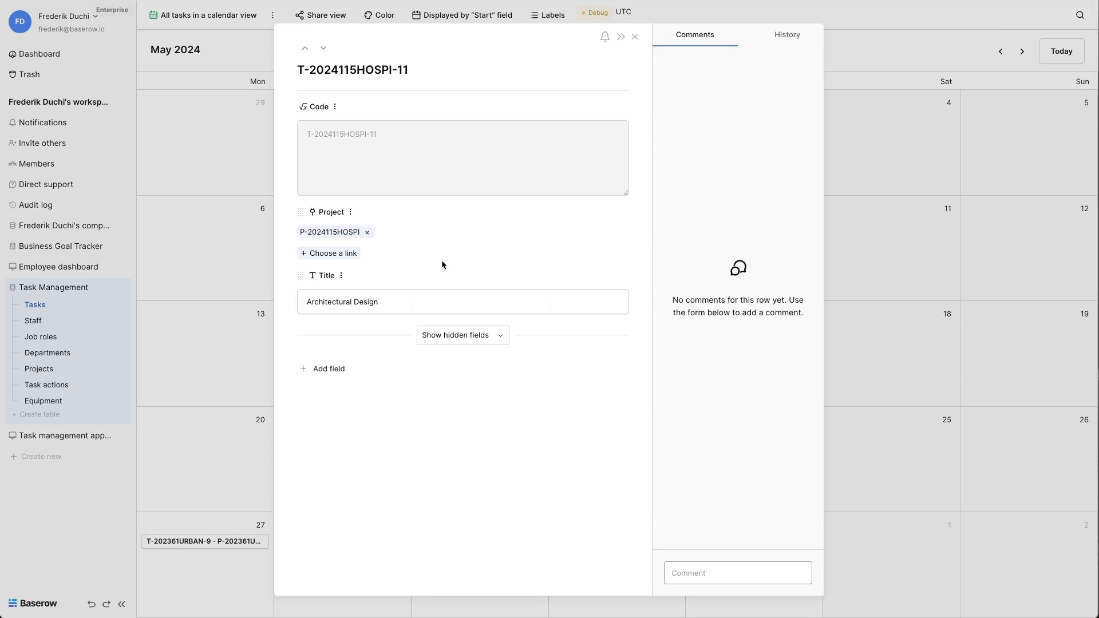
{"action": "type", "text": "cha"}
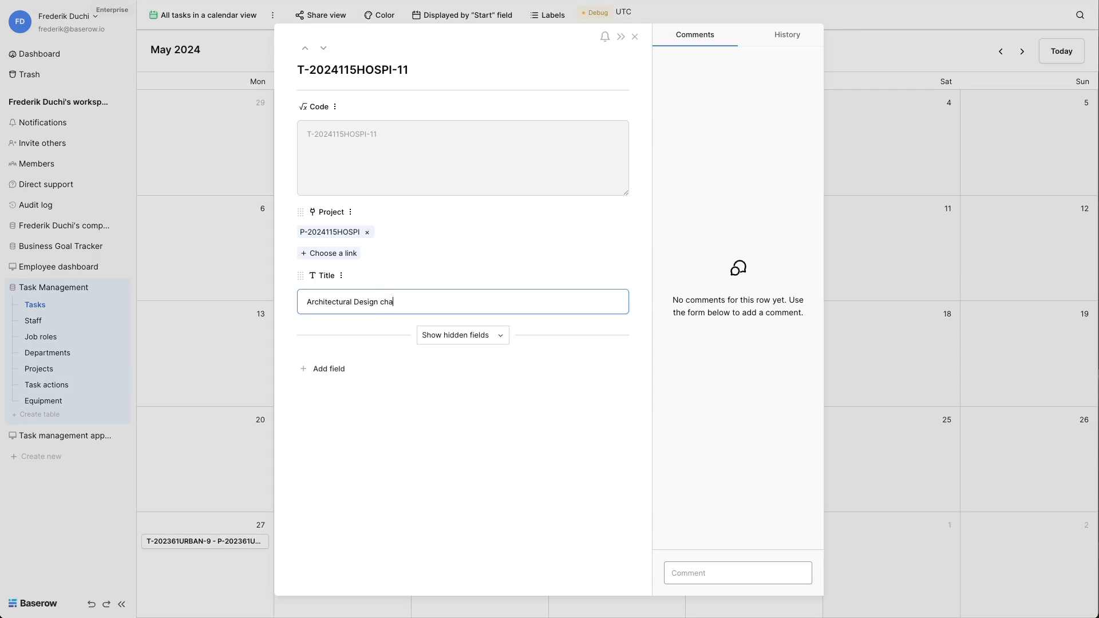
{"action": "type", "text": "nges"}
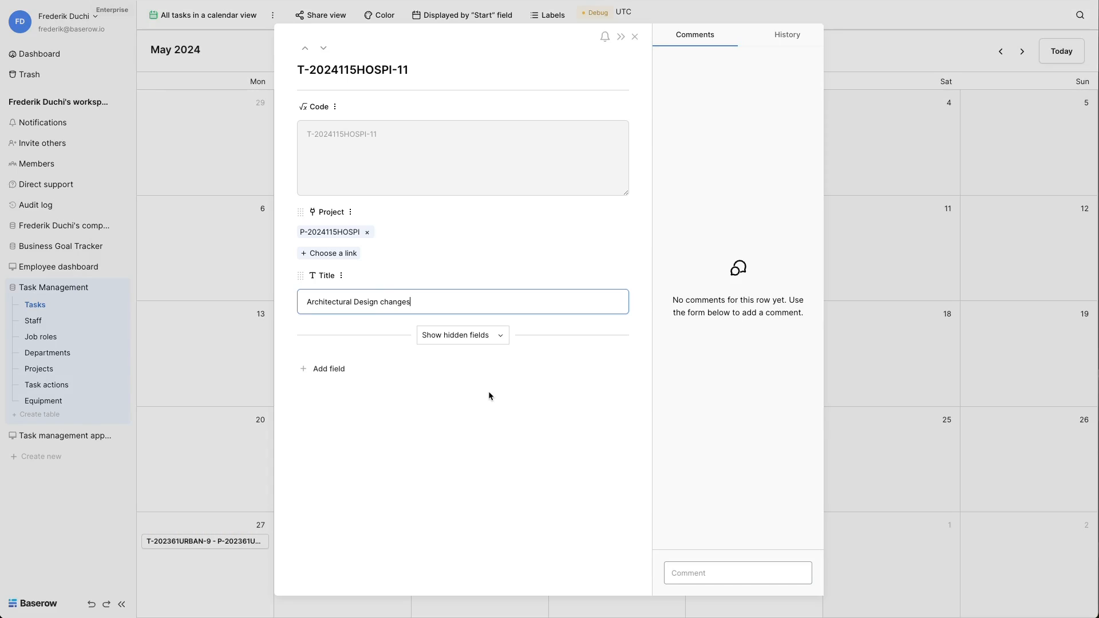
{"action": "left_click", "coordinate": [676, 429]}
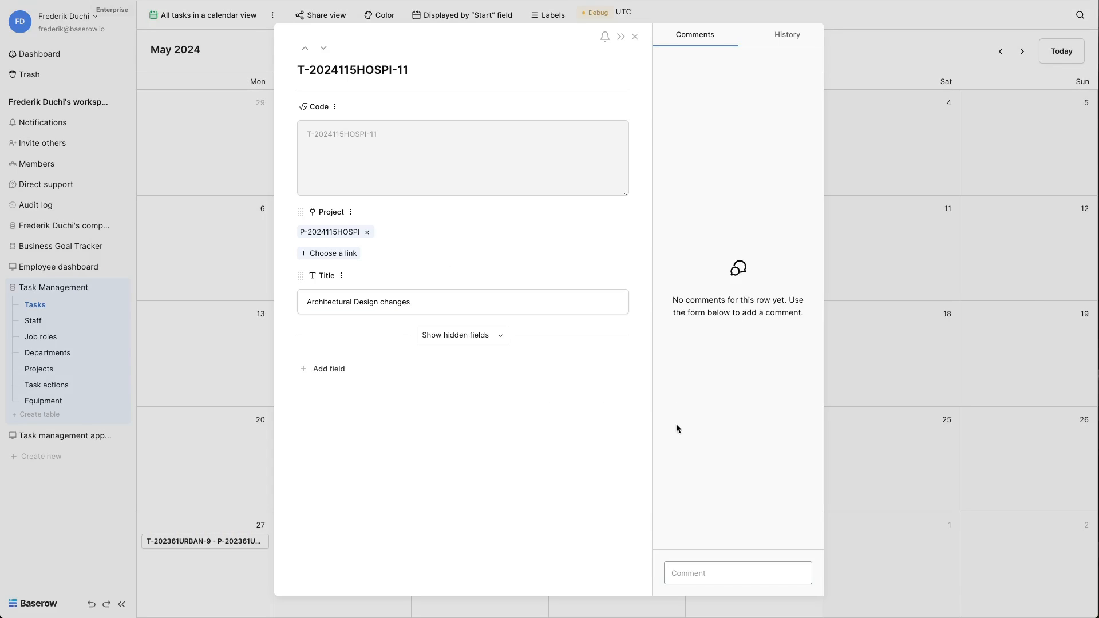
{"action": "mouse_move", "coordinate": [690, 39]}
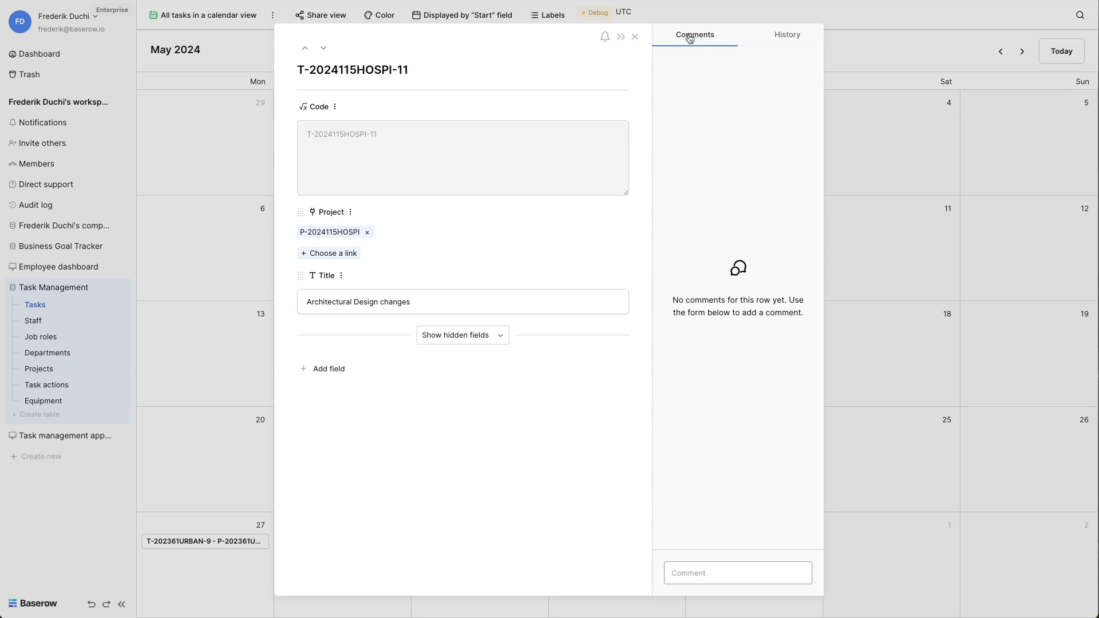
Review the task's History, start adding a field, then close the expanded task
{"action": "left_click", "coordinate": [787, 34]}
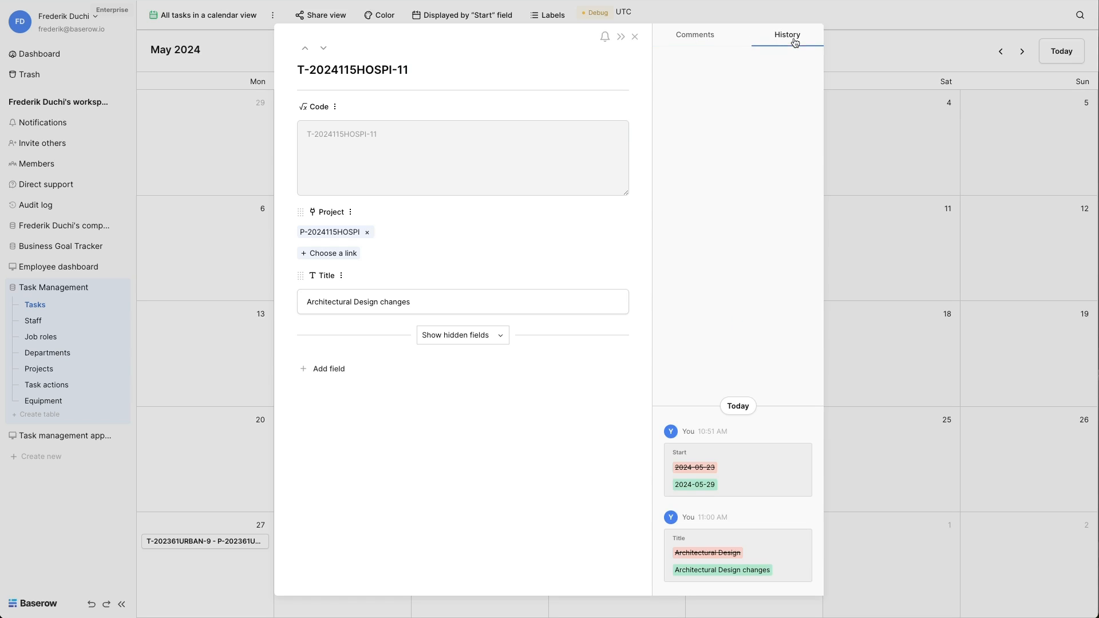
{"action": "mouse_move", "coordinate": [387, 397]}
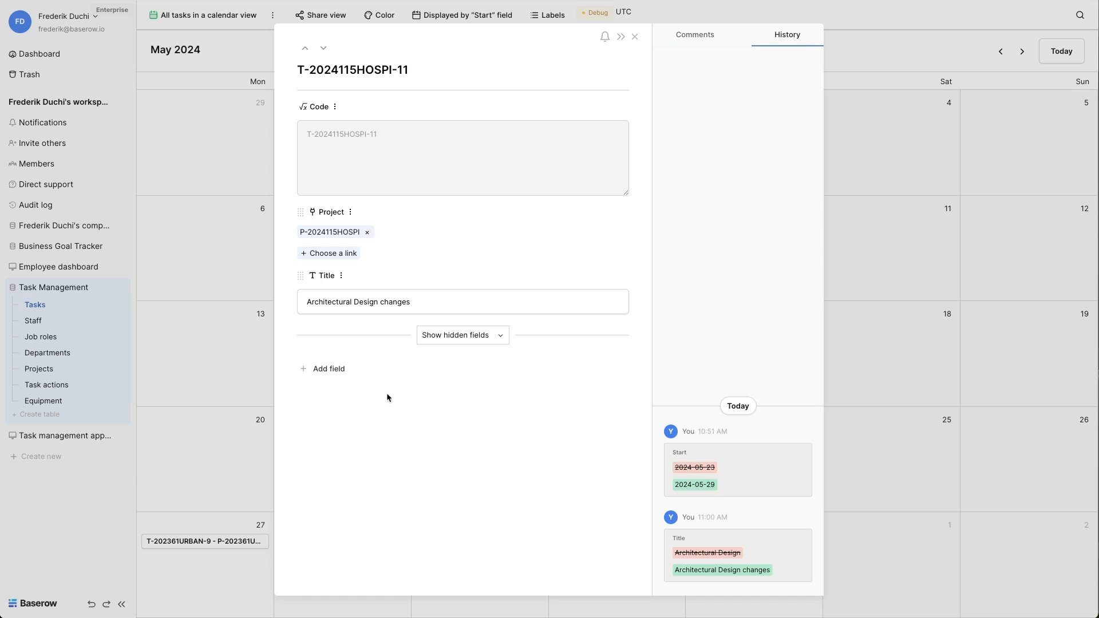
{"action": "left_click", "coordinate": [328, 369]}
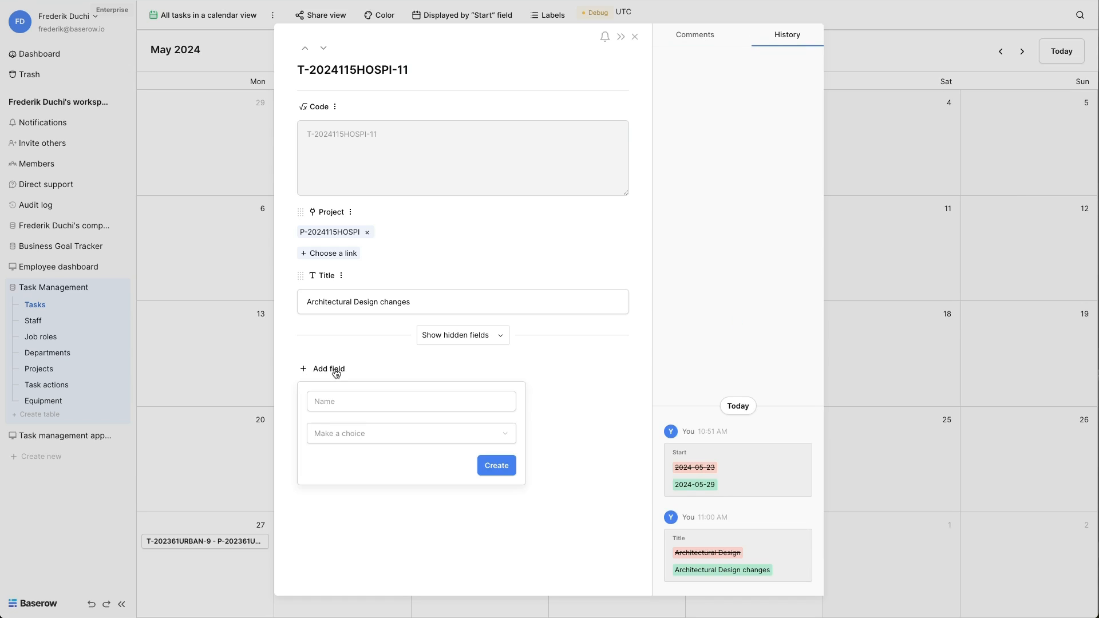
{"action": "mouse_move", "coordinate": [405, 464]}
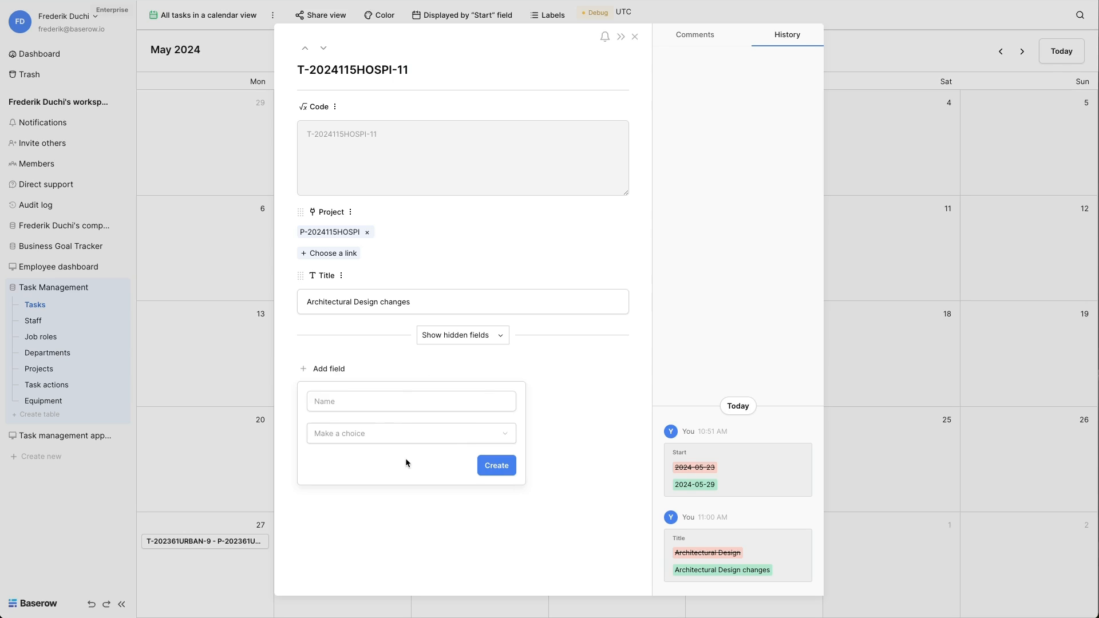
{"action": "mouse_move", "coordinate": [645, 360]}
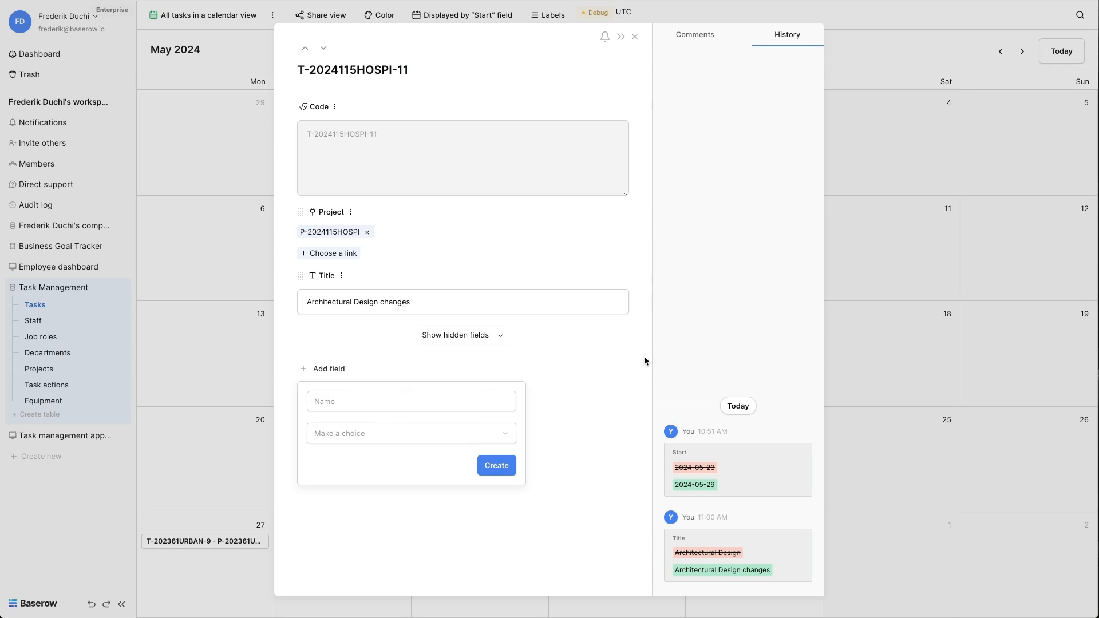
{"action": "mouse_move", "coordinate": [874, 336]}
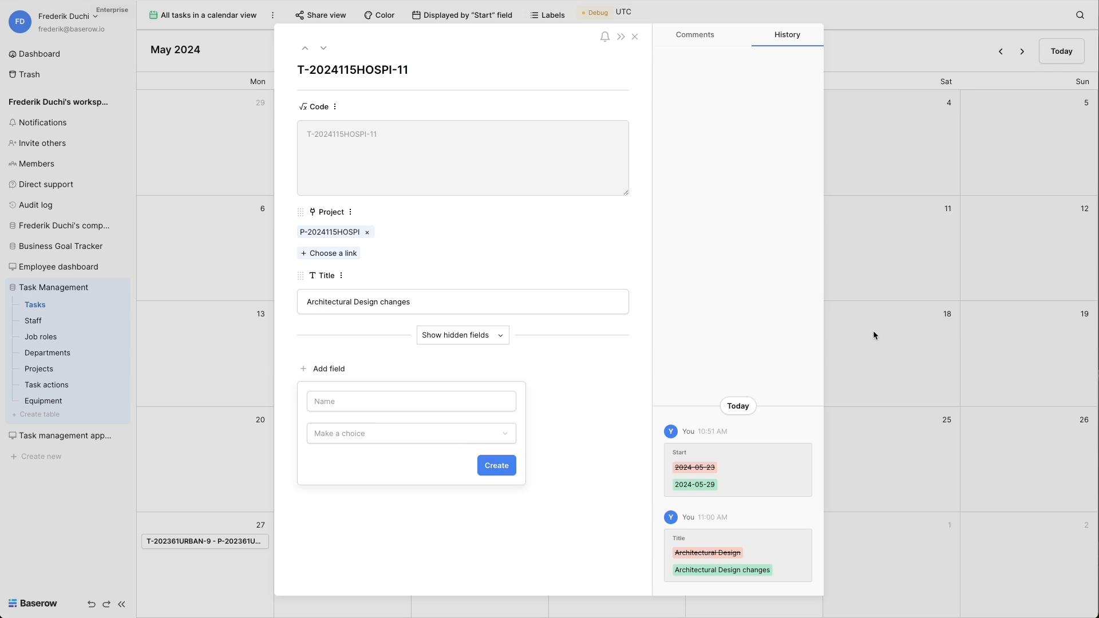
{"action": "left_click", "coordinate": [635, 36]}
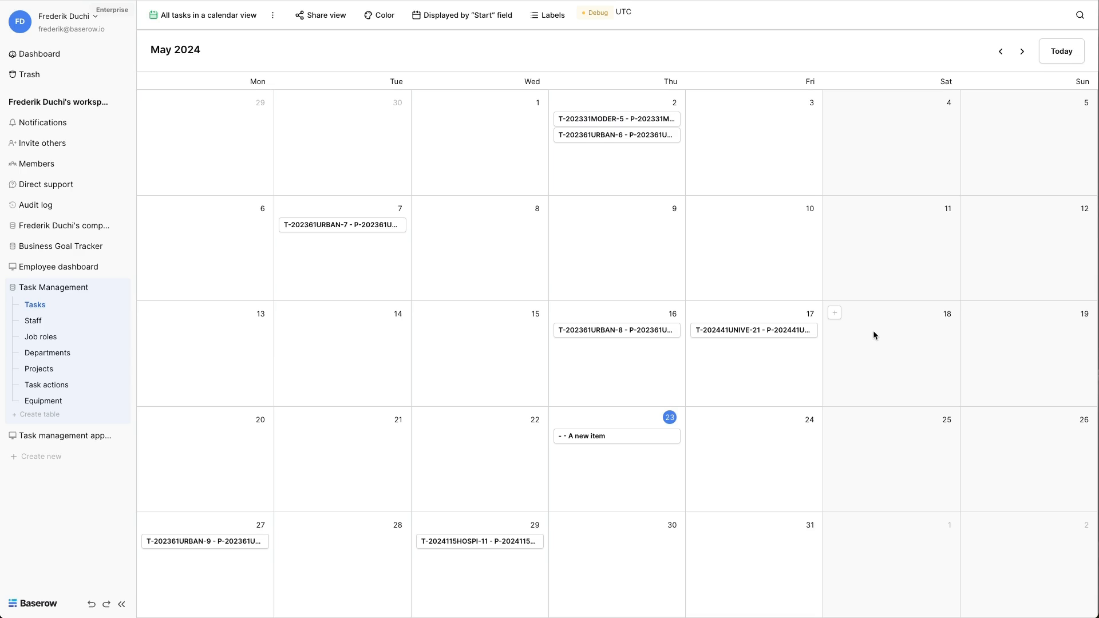
{"action": "mouse_move", "coordinate": [382, 15]}
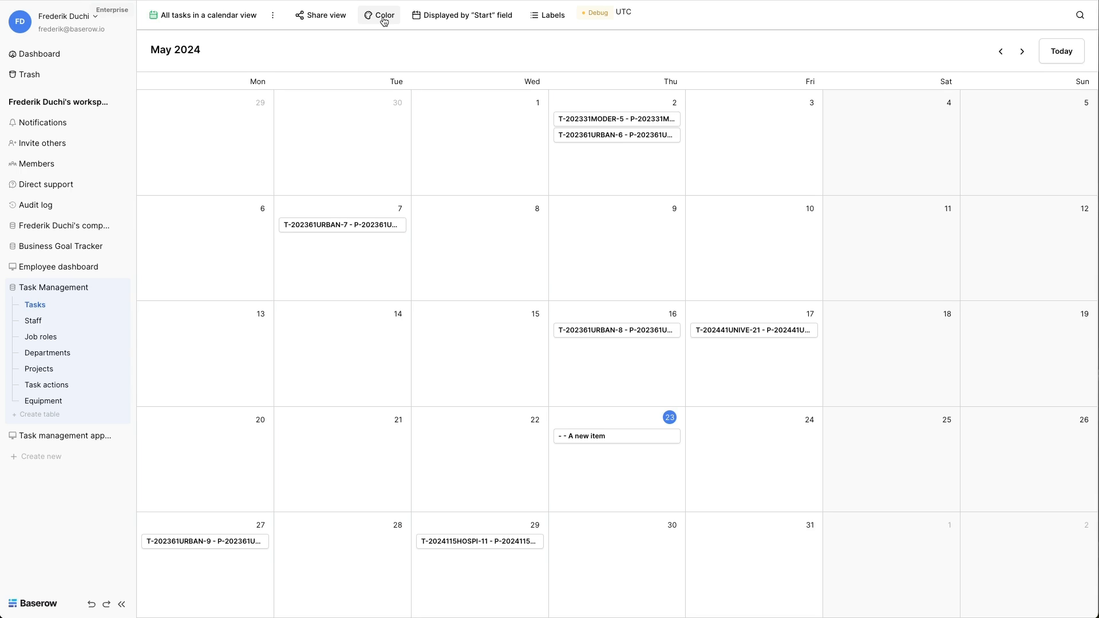
Bring up the view's row colouring settings from the Color toolbar button
{"action": "left_click", "coordinate": [383, 15]}
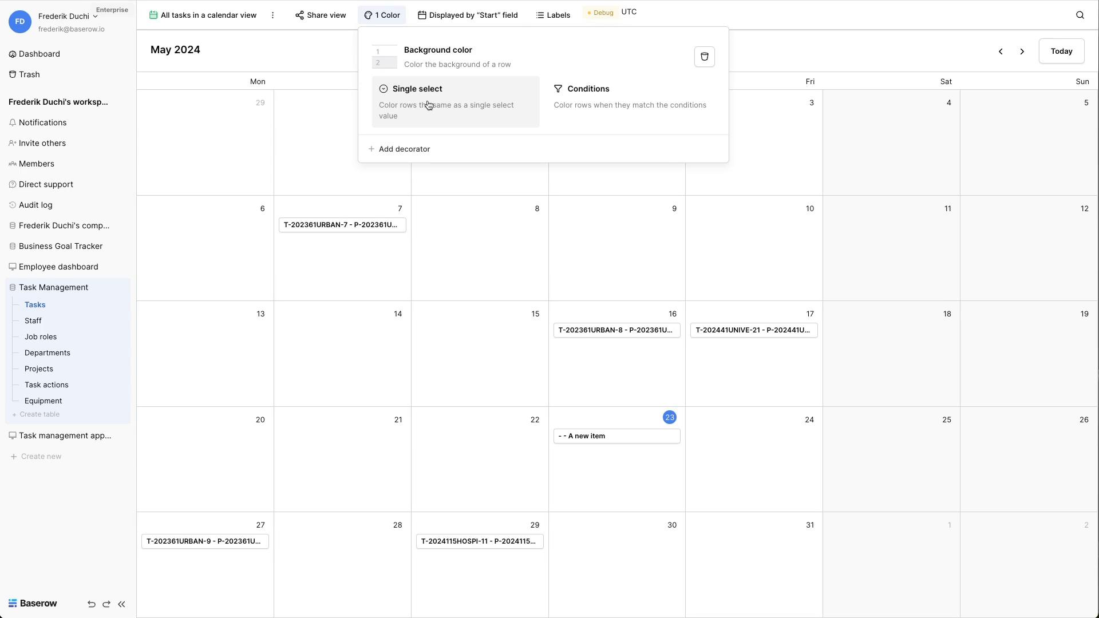
Colour backgrounds by the Priority single select and add another decorator
{"action": "left_click", "coordinate": [418, 89]}
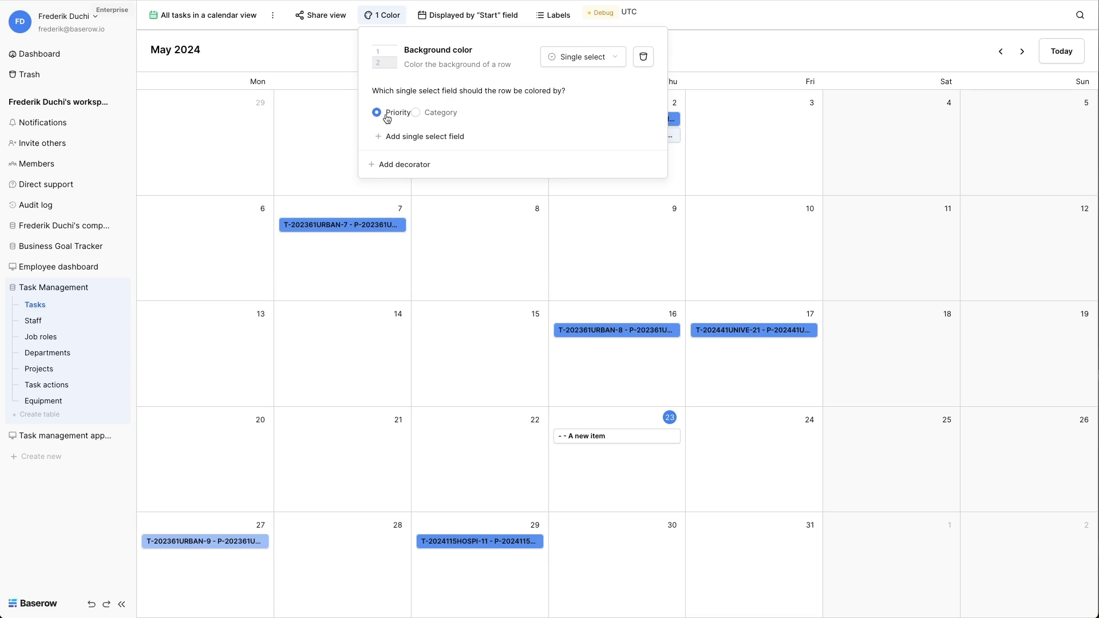
{"action": "mouse_move", "coordinate": [605, 335]}
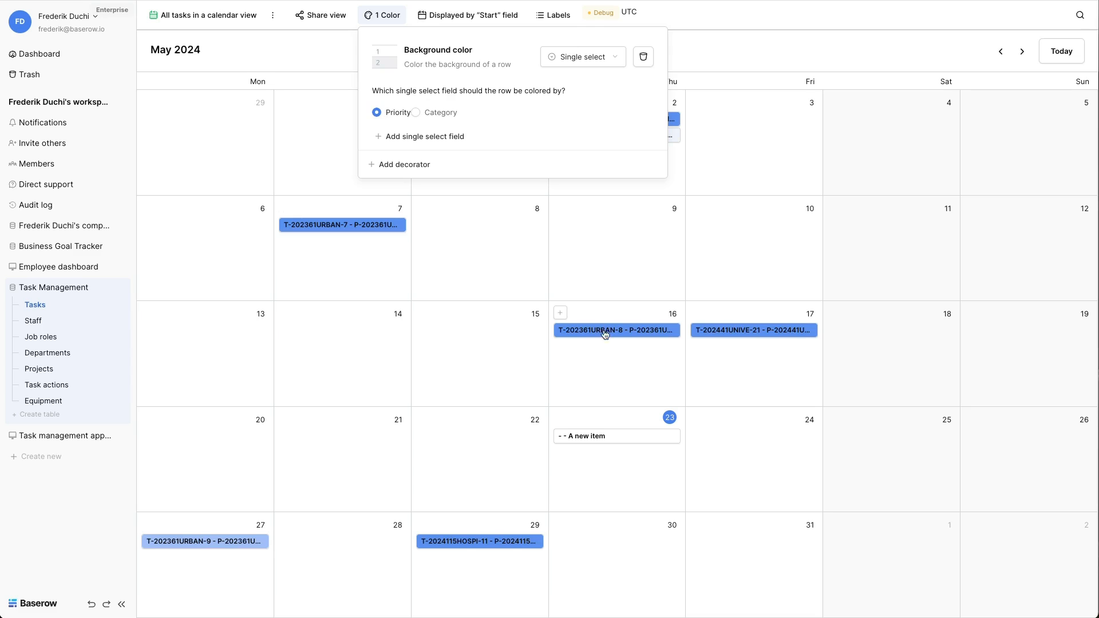
{"action": "mouse_move", "coordinate": [573, 364]}
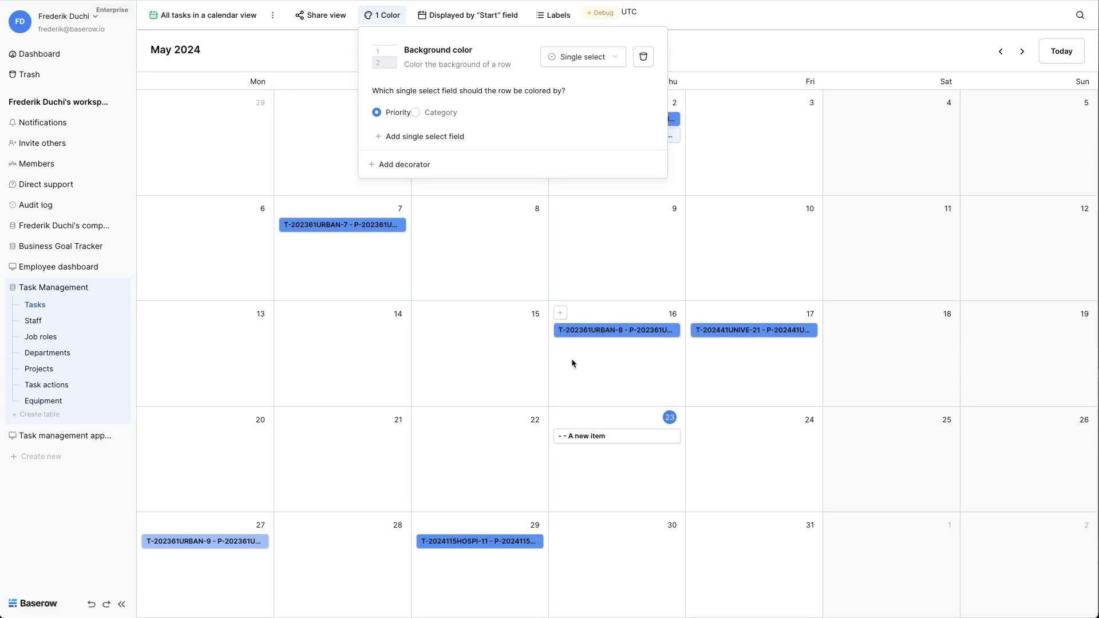
{"action": "mouse_move", "coordinate": [409, 165]}
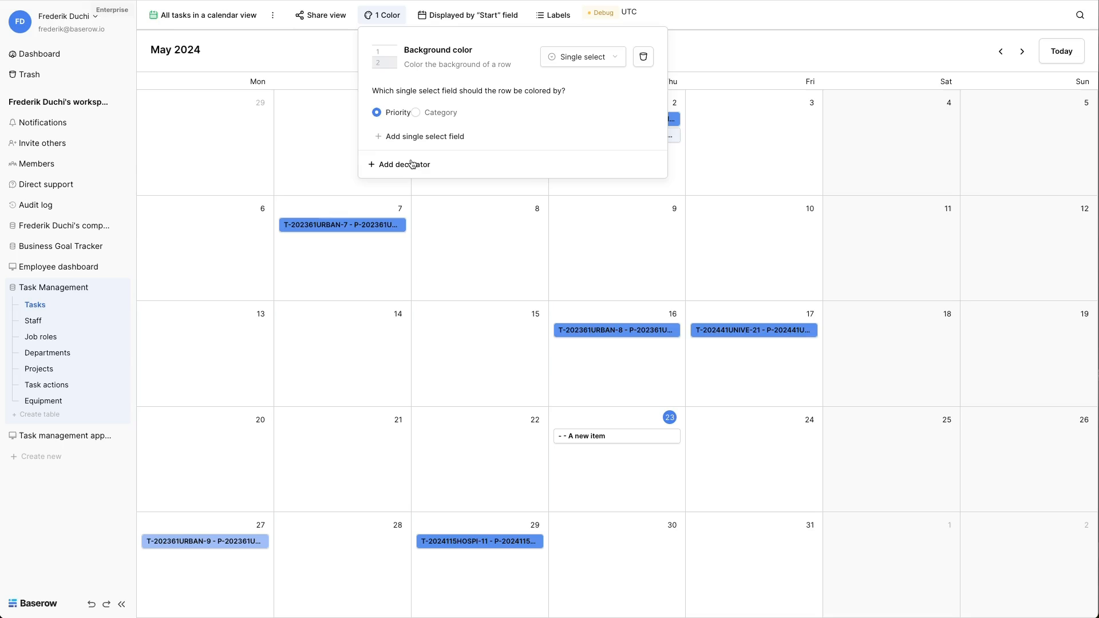
{"action": "left_click", "coordinate": [404, 164]}
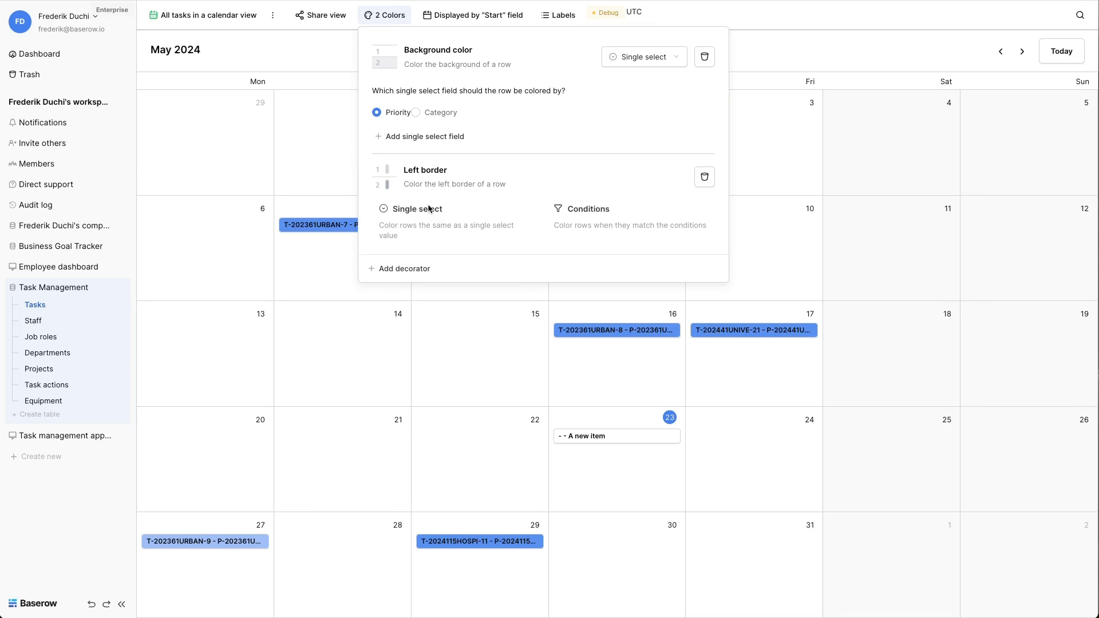
Set left border by conditions: green for Status In progress, red as default colour
{"action": "left_click", "coordinate": [588, 208]}
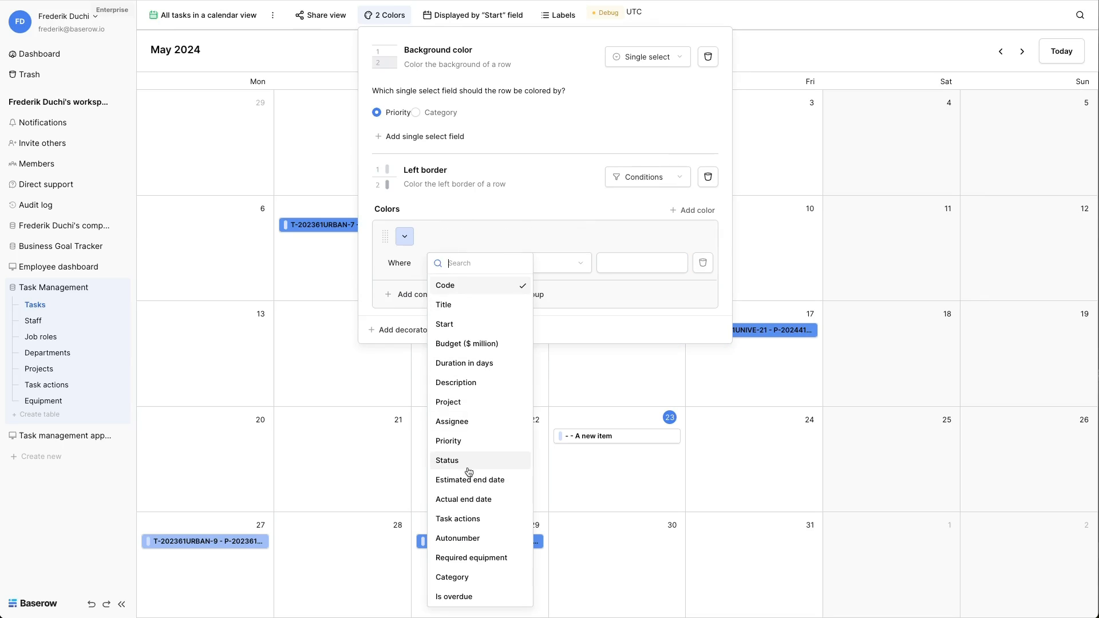
{"action": "left_click", "coordinate": [448, 460]}
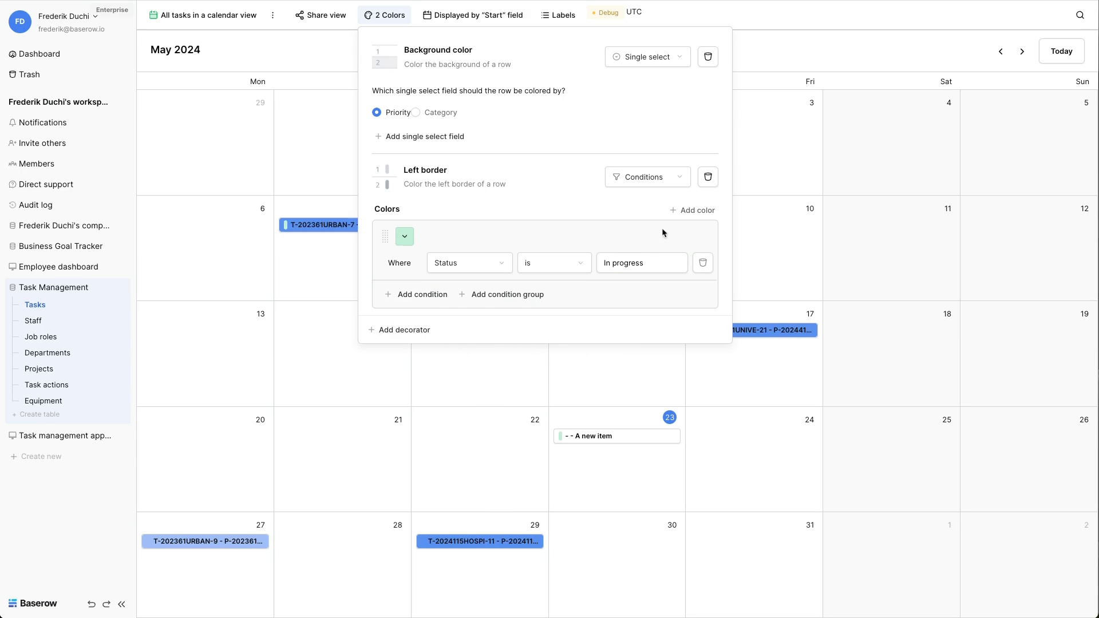
{"action": "left_click", "coordinate": [696, 211]}
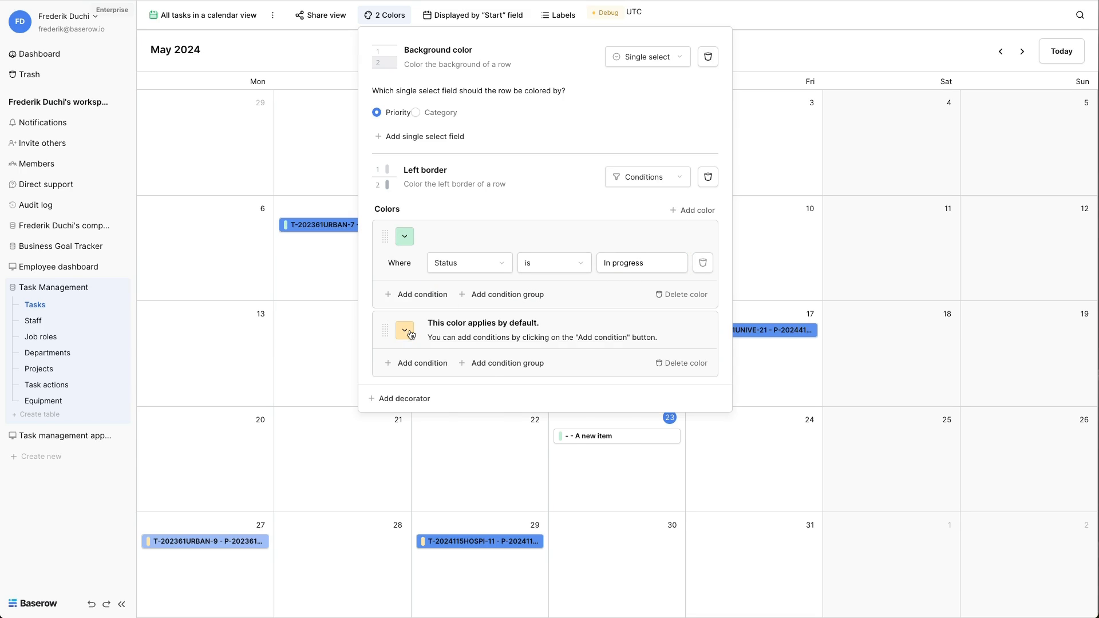
{"action": "left_click", "coordinate": [404, 330]}
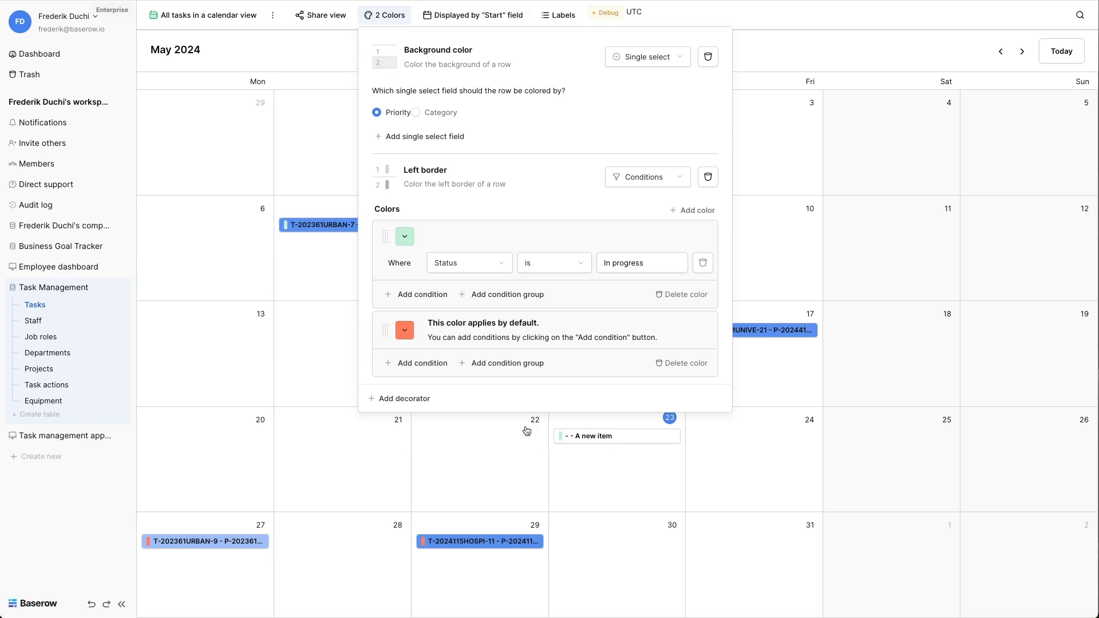
{"action": "mouse_move", "coordinate": [758, 443]}
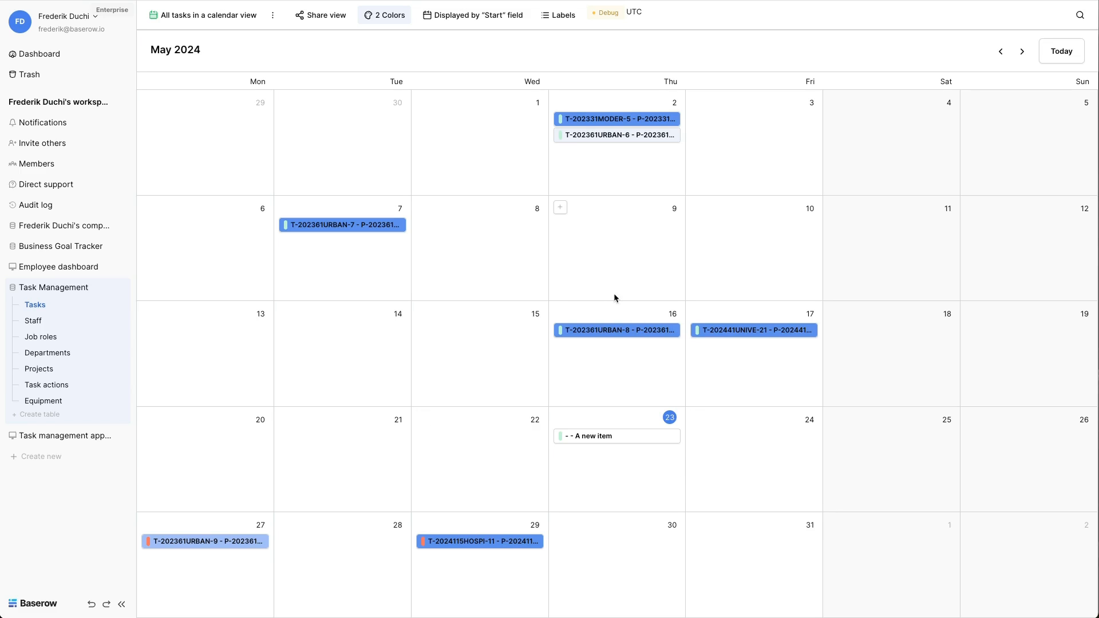
{"action": "mouse_move", "coordinate": [606, 389]}
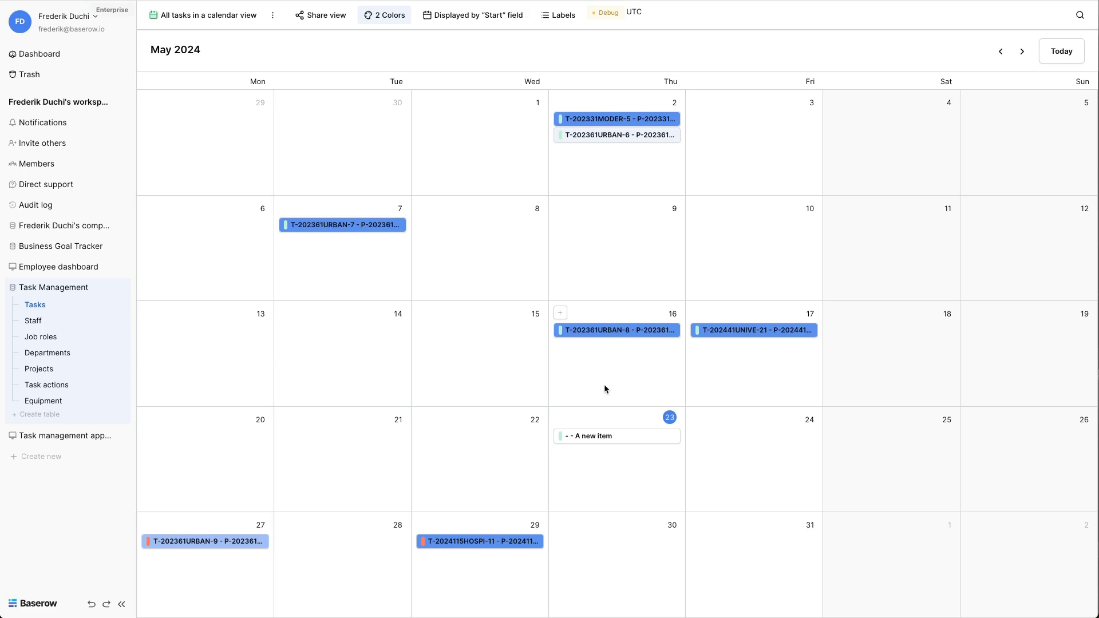
Bring up the Share view options for the calendar
{"action": "left_click", "coordinate": [320, 14]}
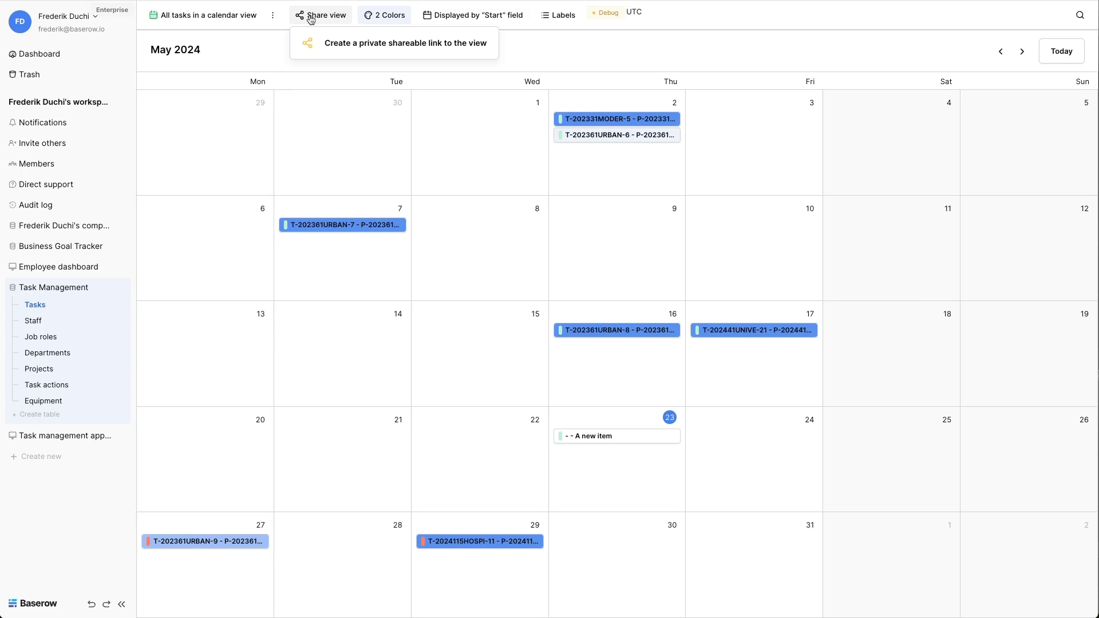
{"action": "mouse_move", "coordinate": [363, 51]}
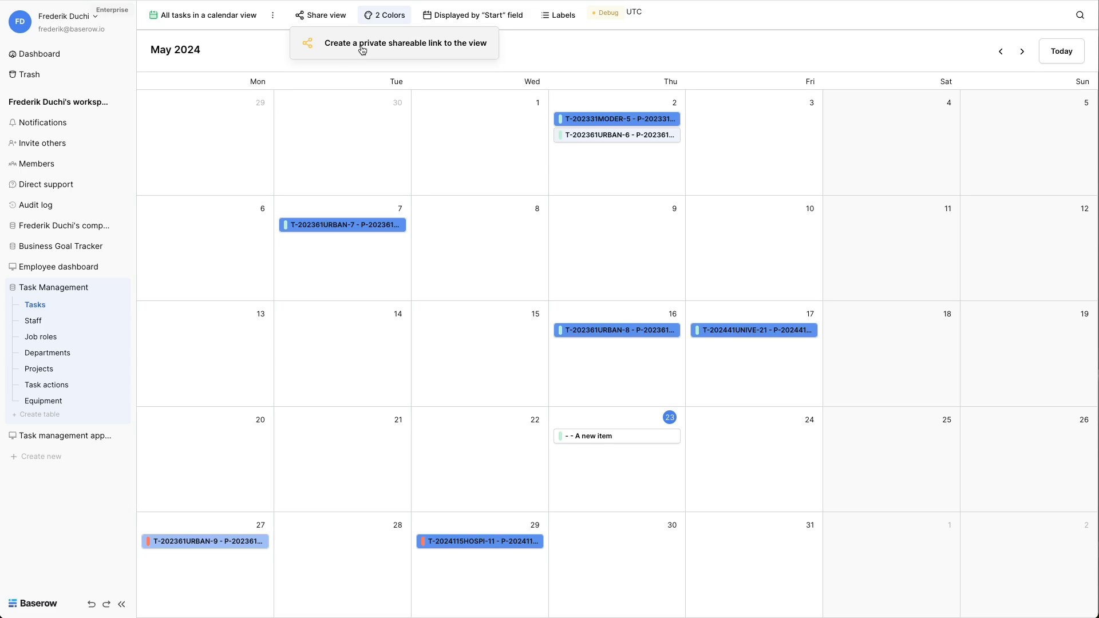
Create a private shareable link, copy it, and restrict access with a saved password
{"action": "left_click", "coordinate": [404, 42]}
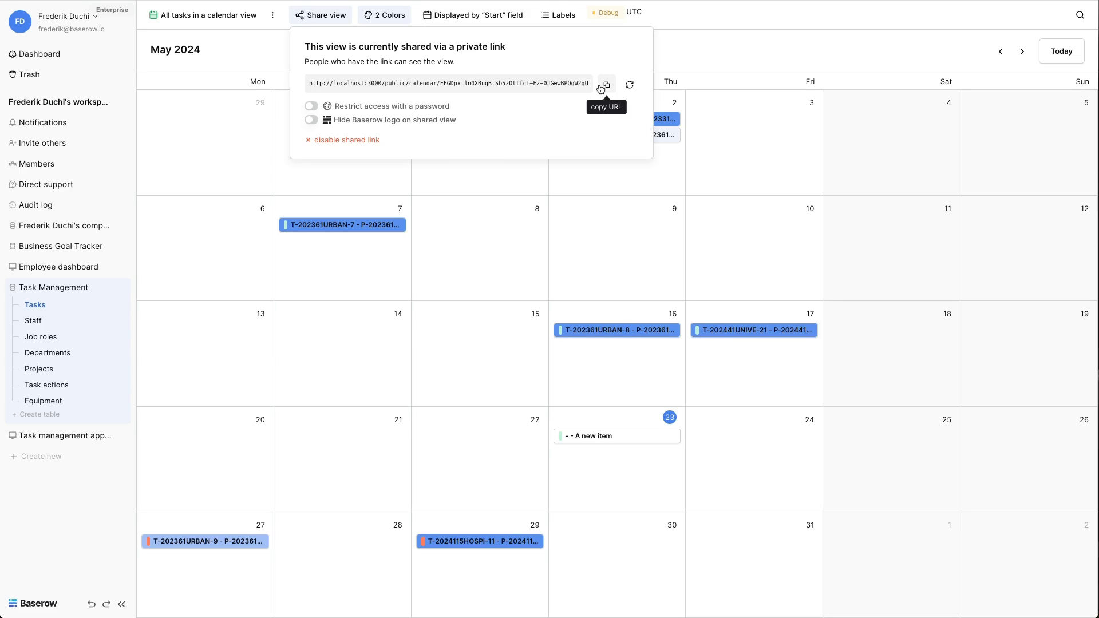
{"action": "left_click", "coordinate": [604, 83]}
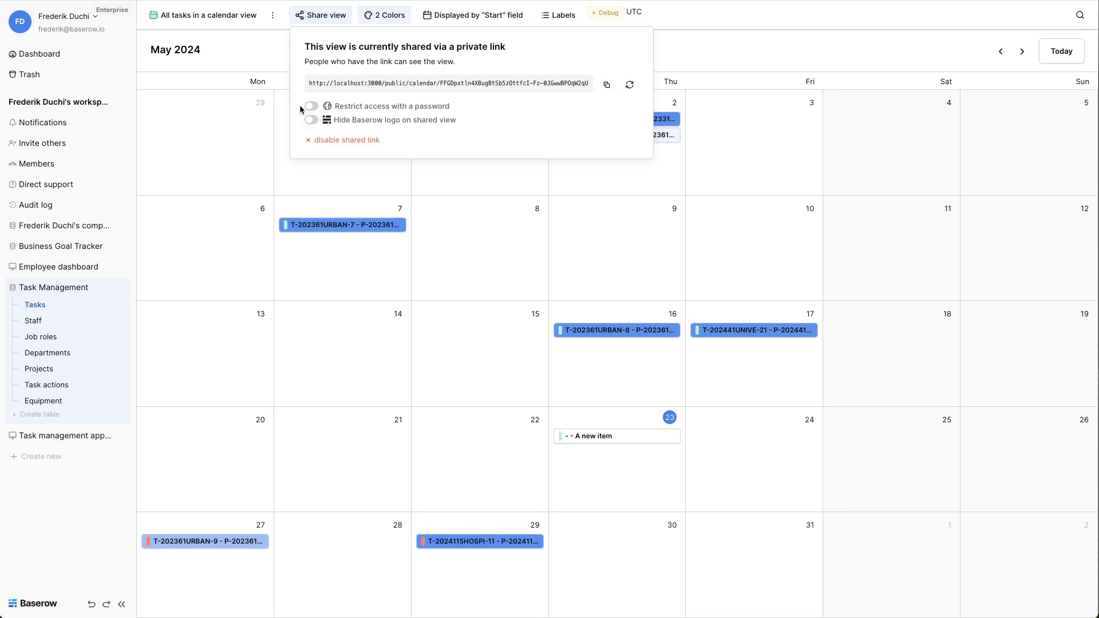
{"action": "left_click", "coordinate": [311, 105]}
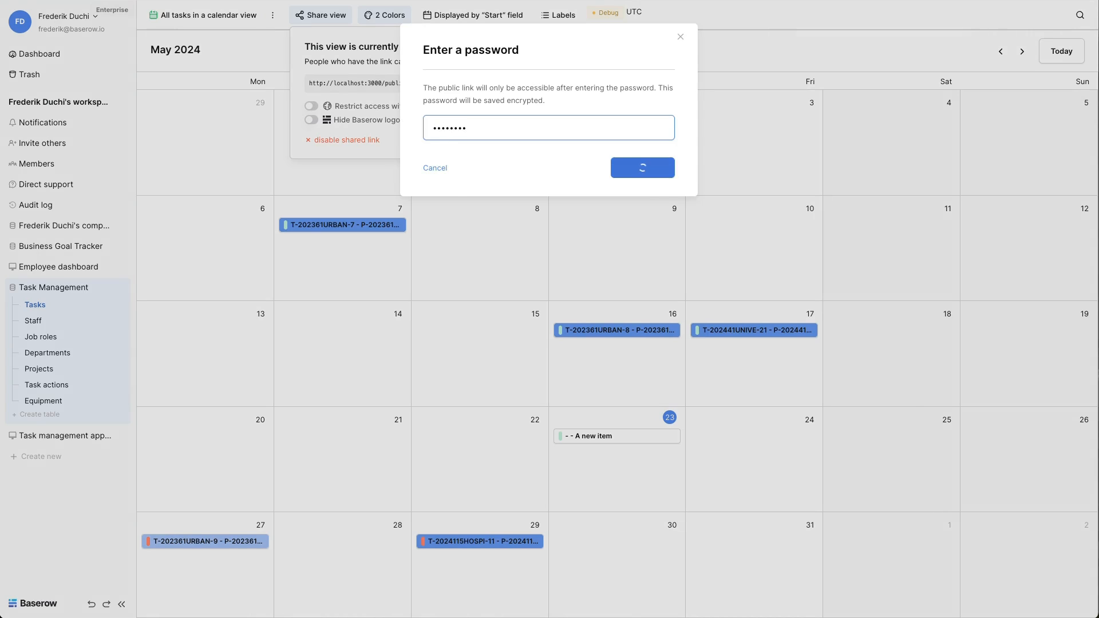
{"action": "left_click", "coordinate": [642, 168]}
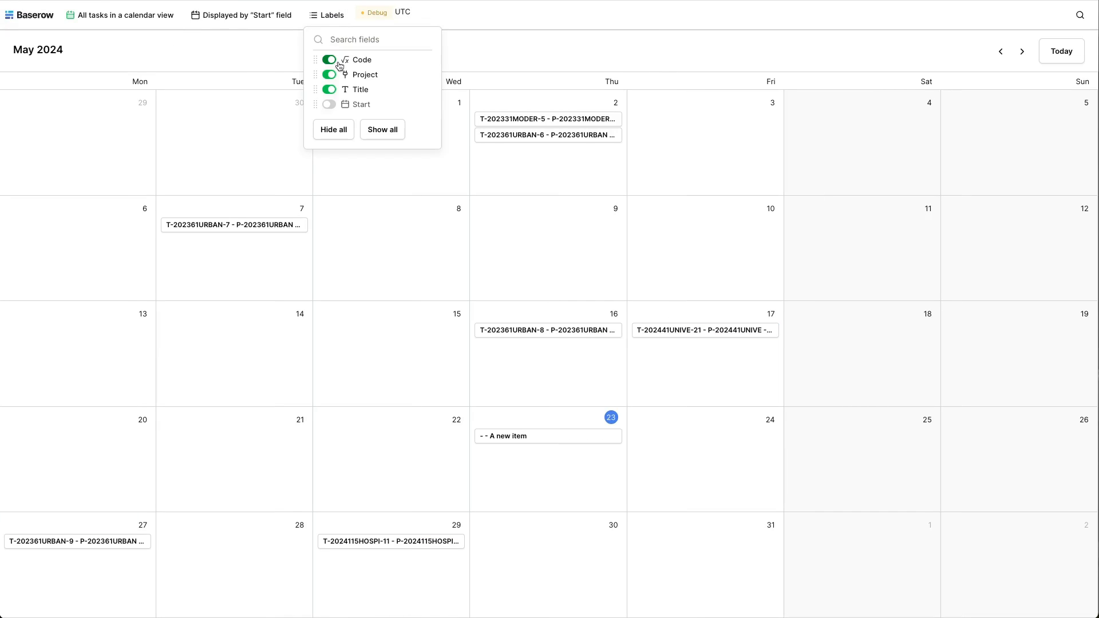
Switch off the Title label so shared calendar cards show only code and project
{"action": "left_click", "coordinate": [329, 89]}
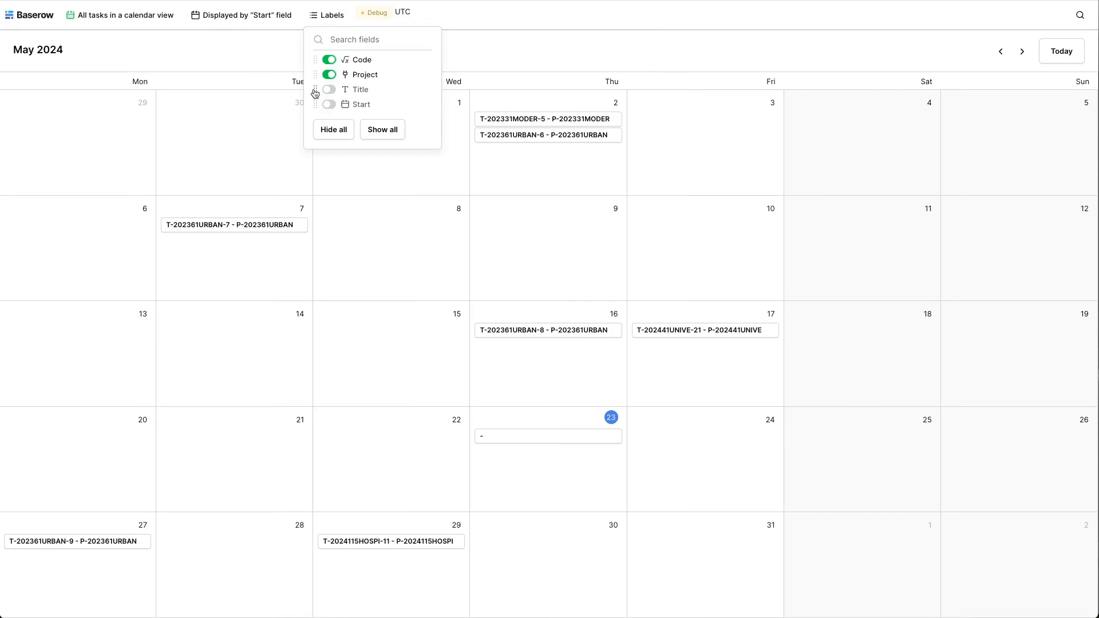